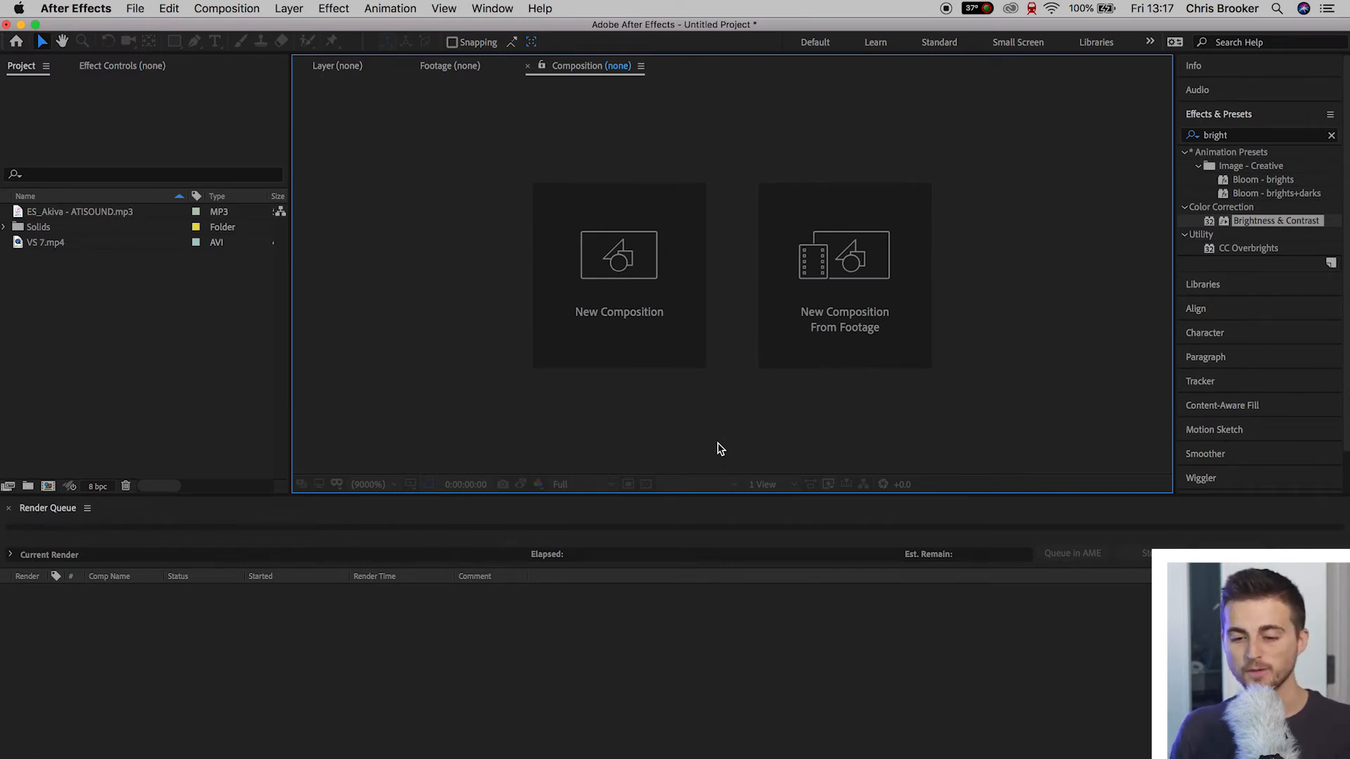
mouse_move(618, 258)
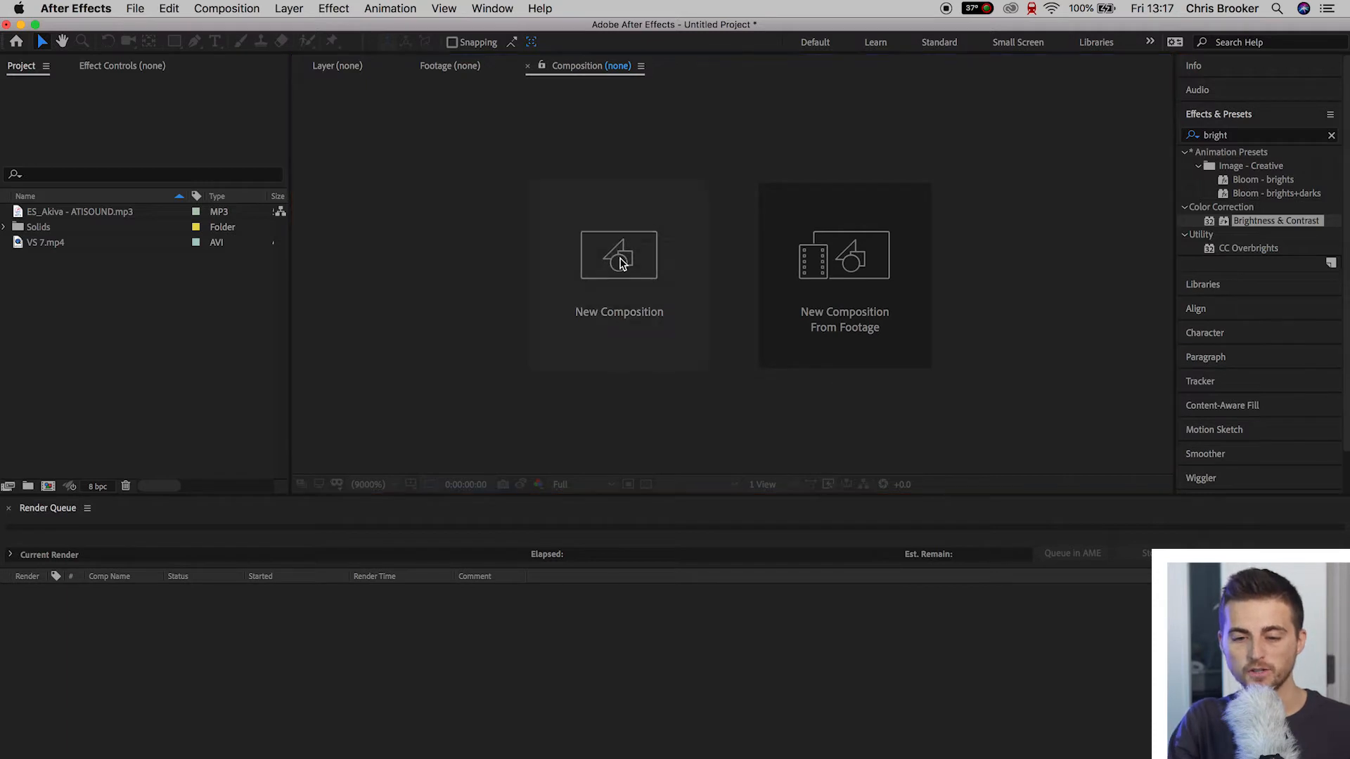
Create the 1920×1080, 23.976 fps composition Comp 1, editing its duration before confirming
click(618, 255)
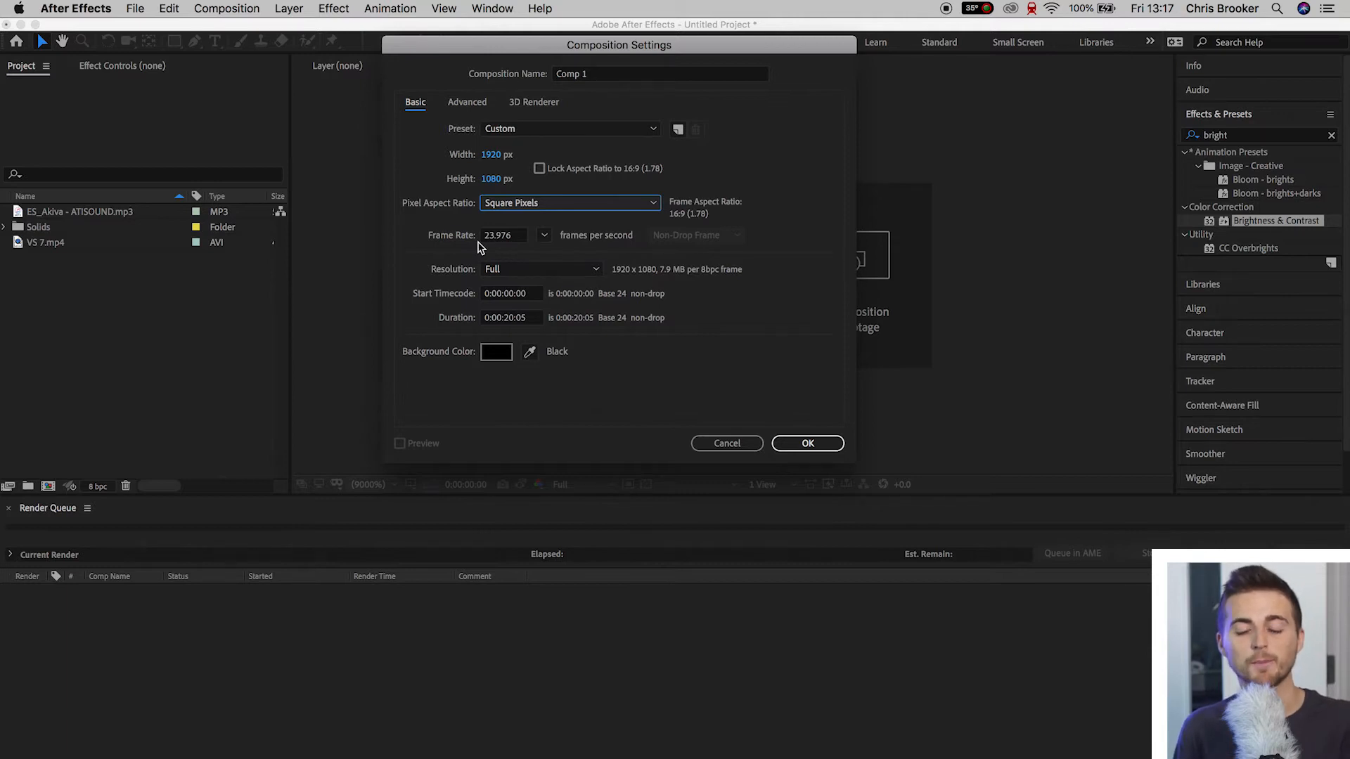
triple_click(659, 73)
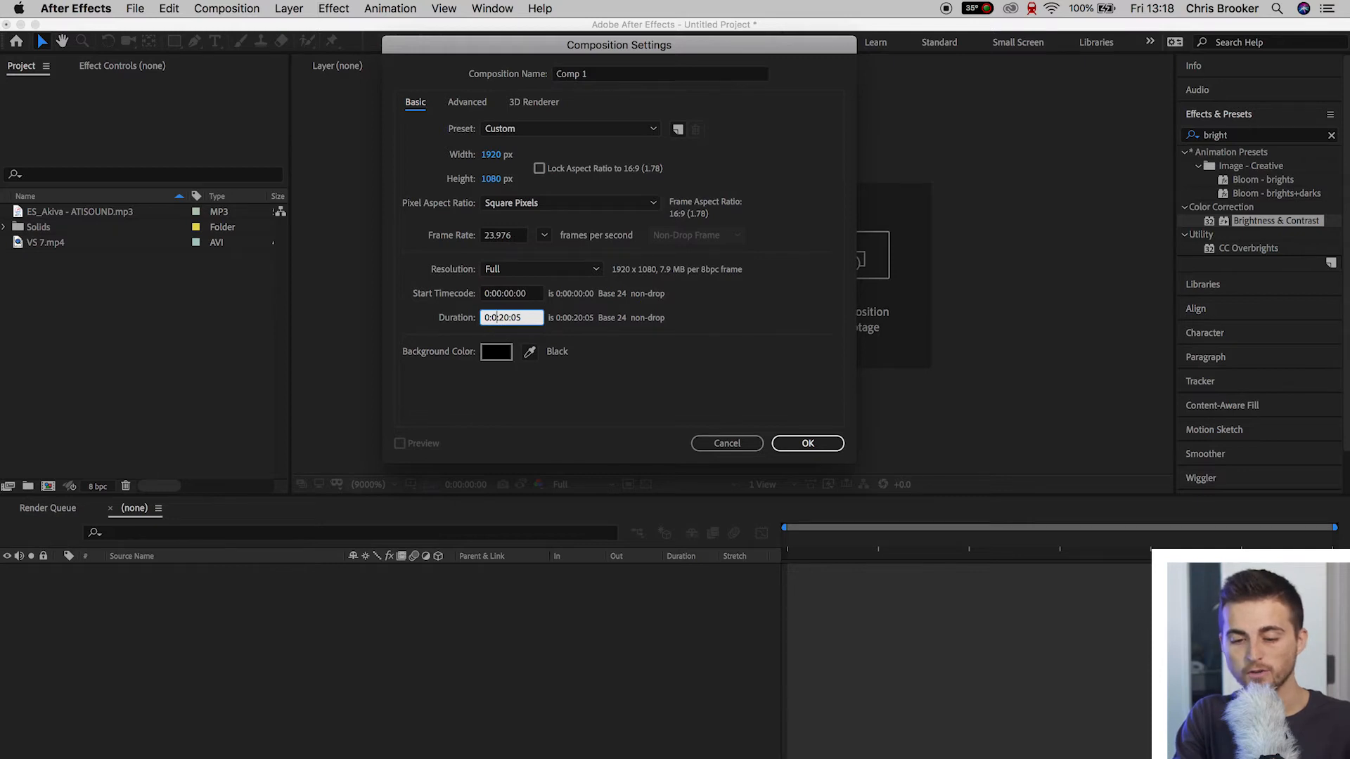
click(806, 442)
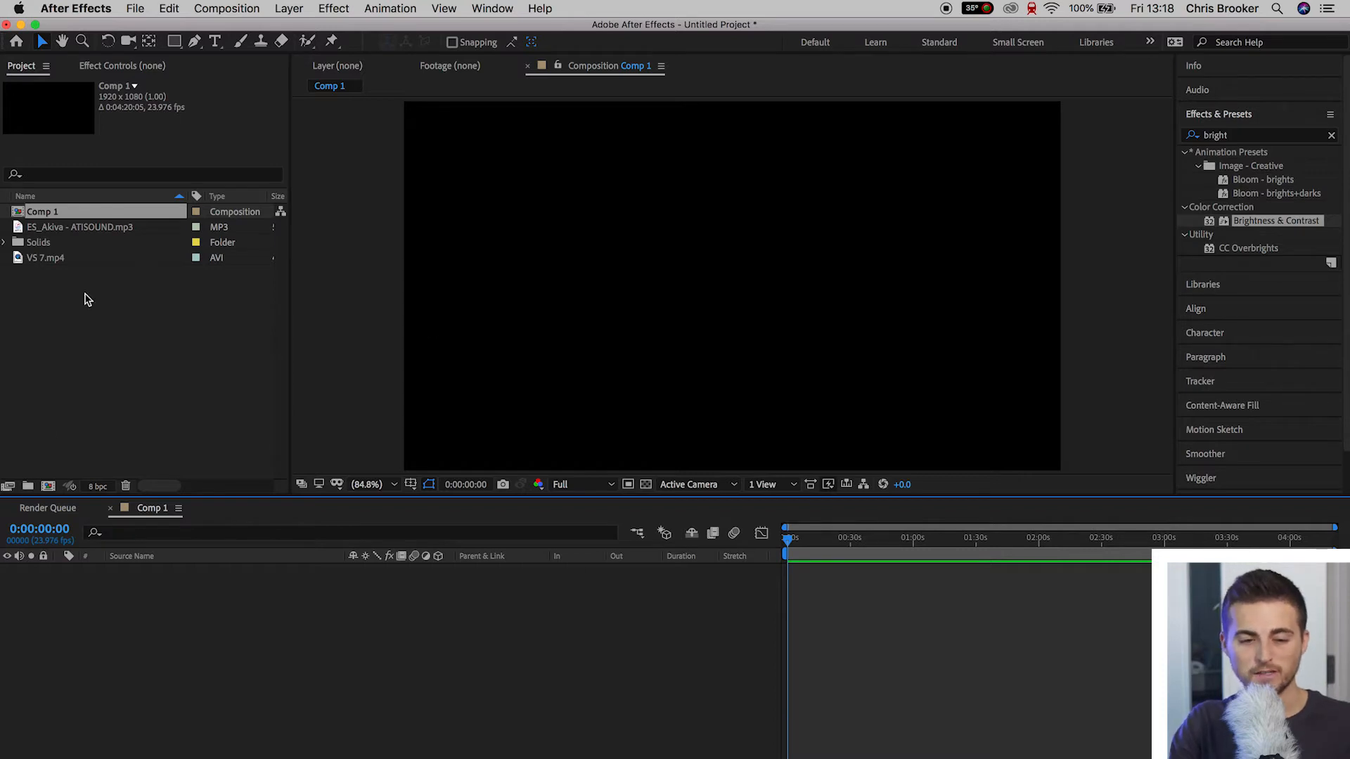
mouse_move(297, 345)
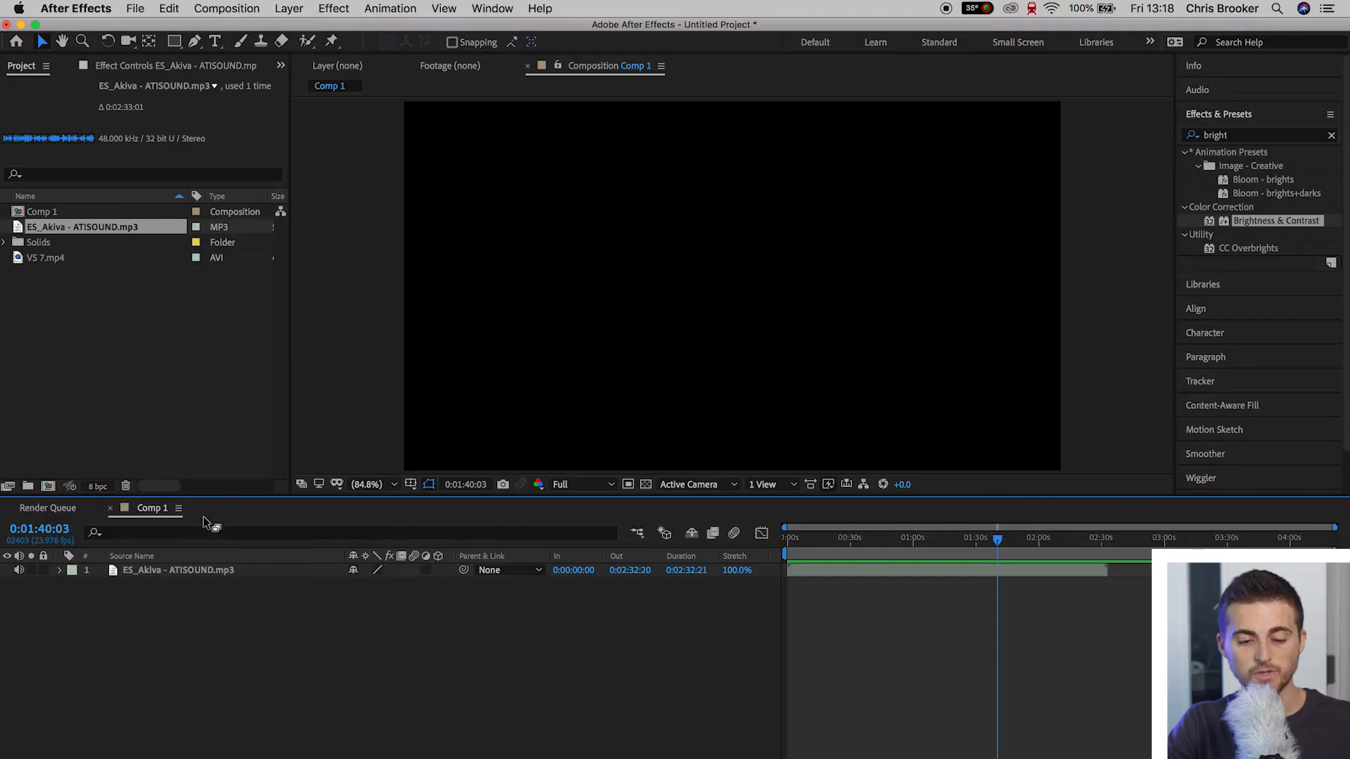
Select the ES_Akiva - ATISOUND.mp3 audio layer in the Comp 1 timeline
click(178, 571)
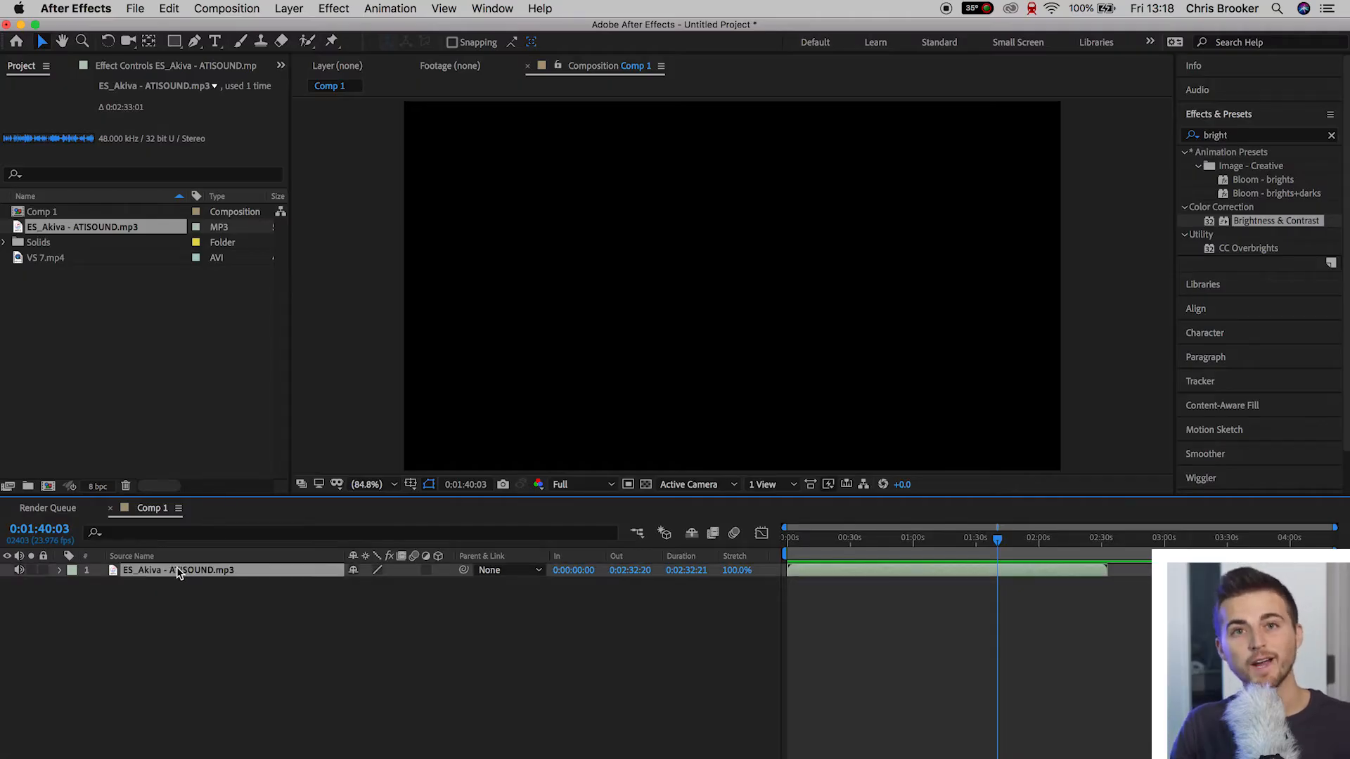
Convert the music layer's audio to keyframes and expand the resulting Audio Amplitude layer's effects
right_click(178, 570)
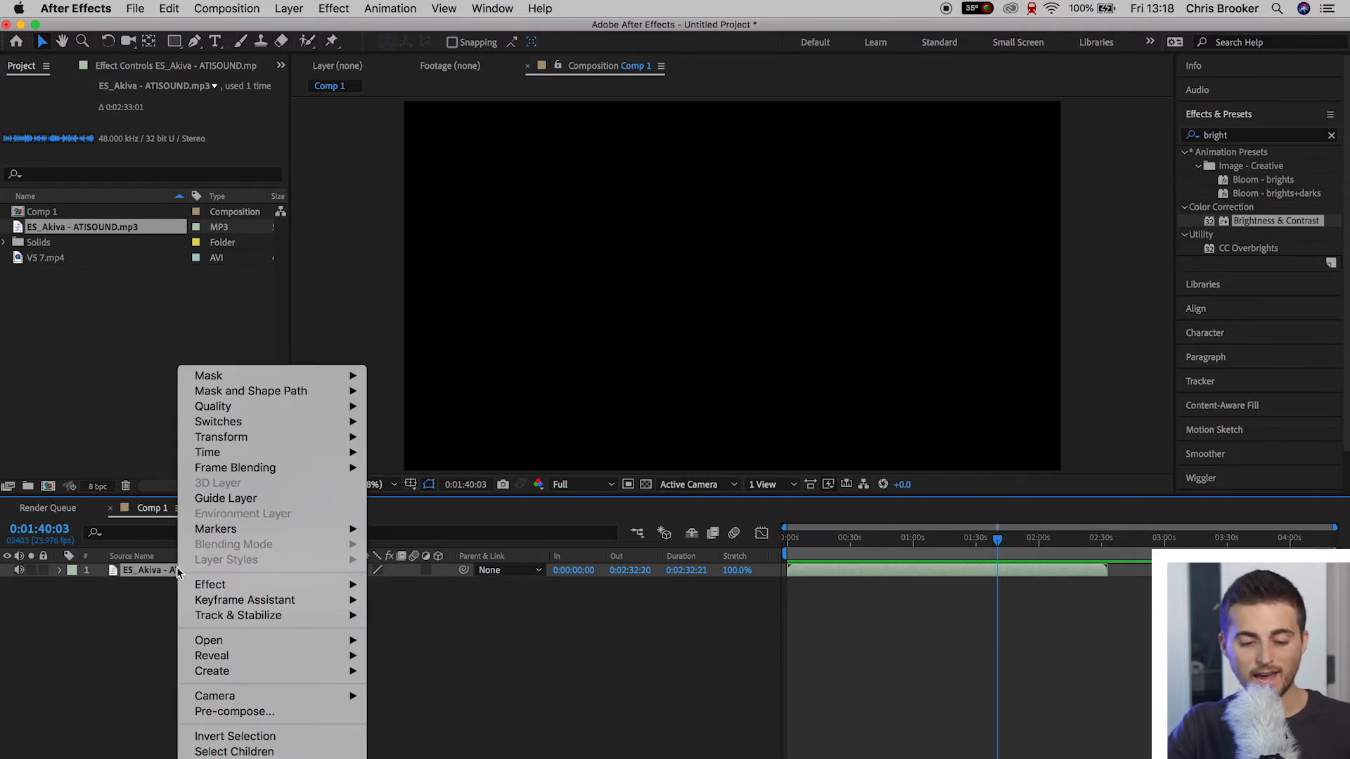
mouse_move(245, 599)
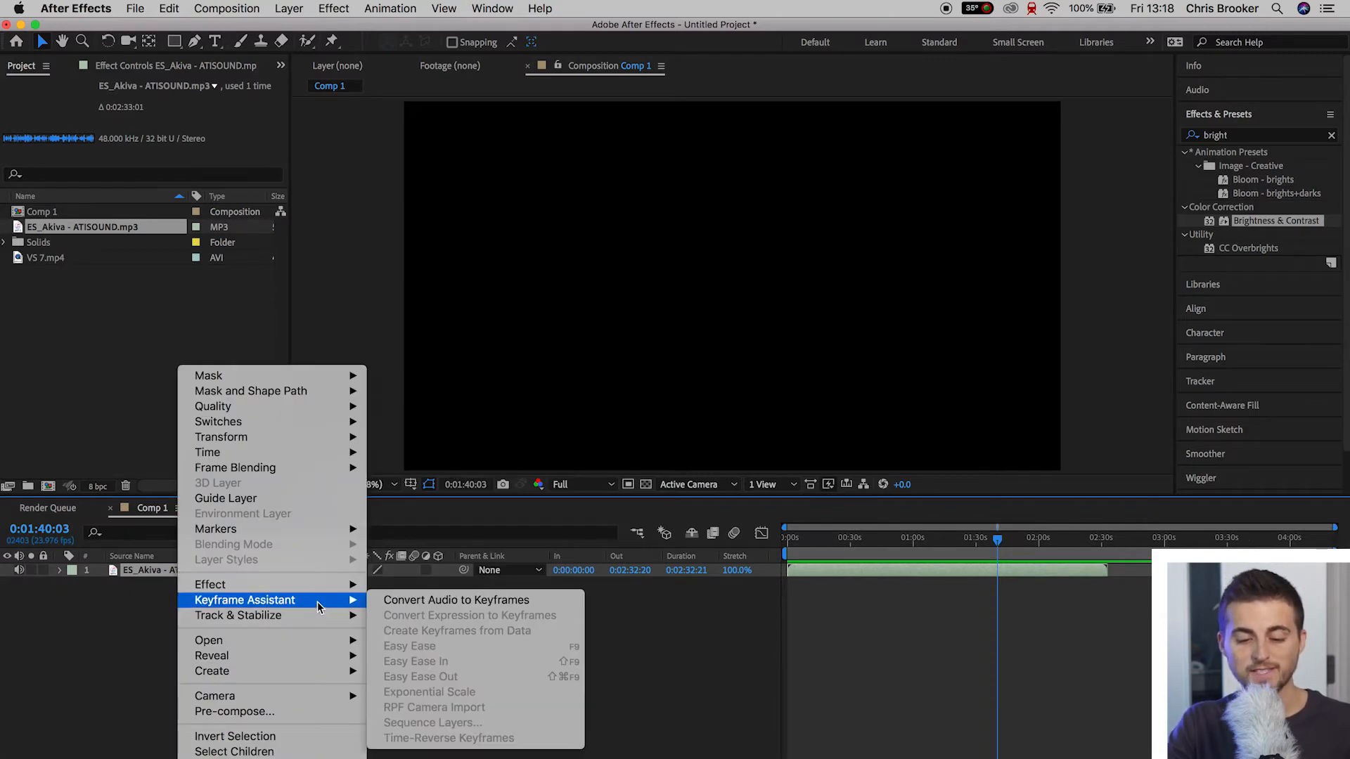
mouse_move(455, 600)
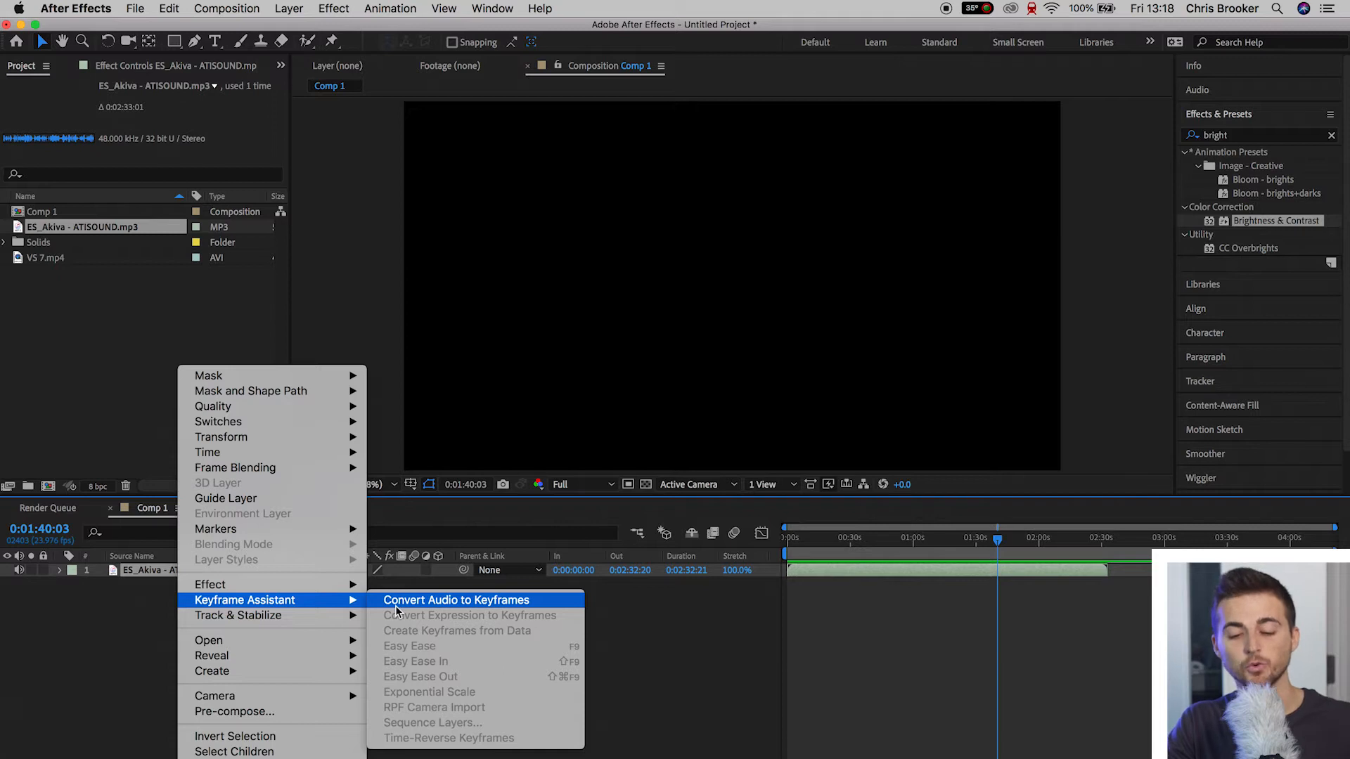
click(456, 599)
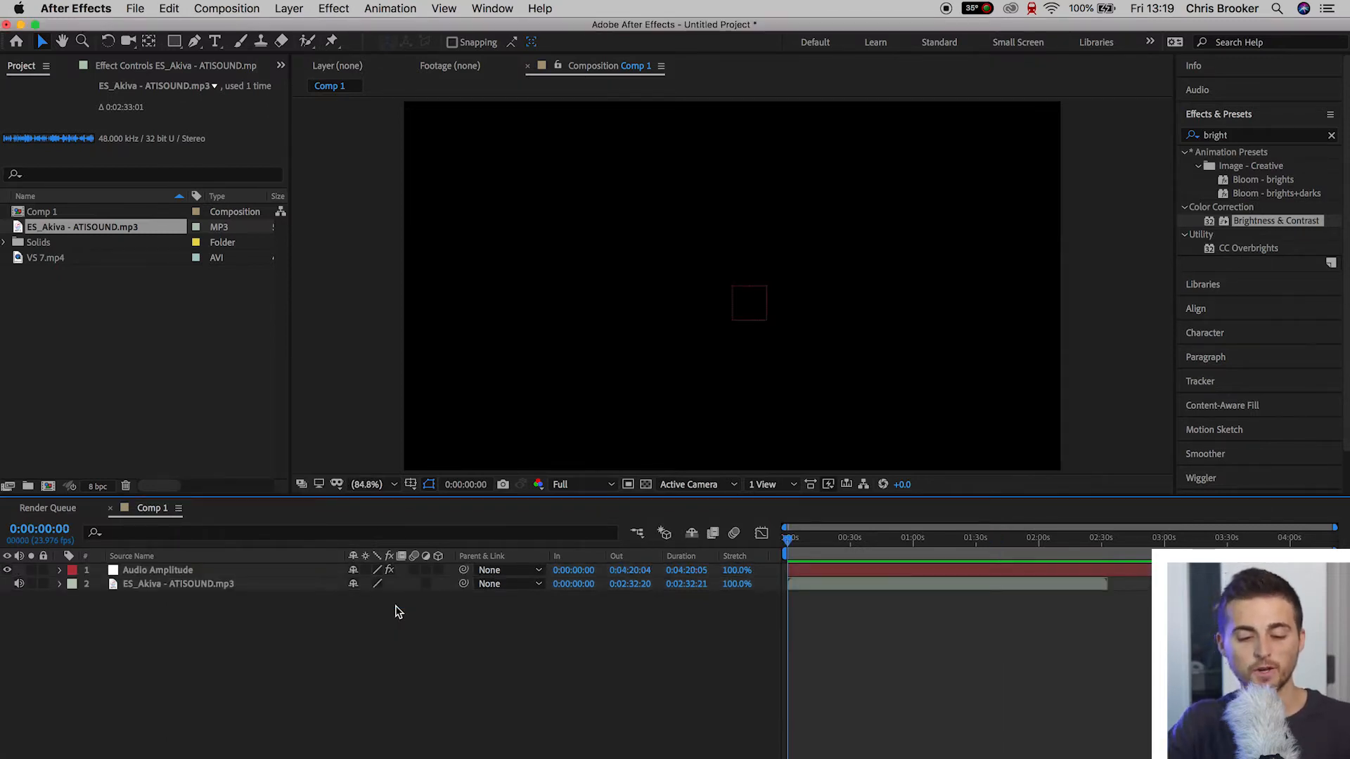
click(157, 569)
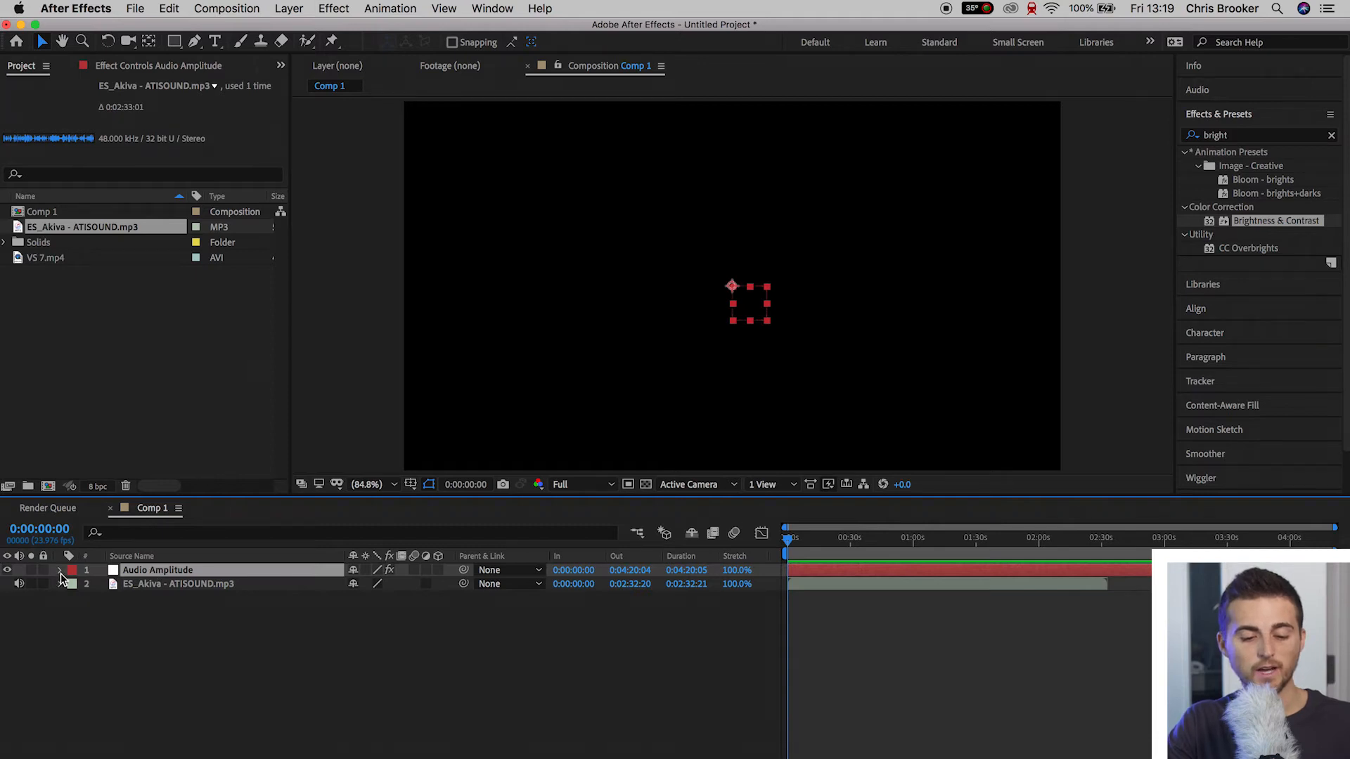
click(60, 570)
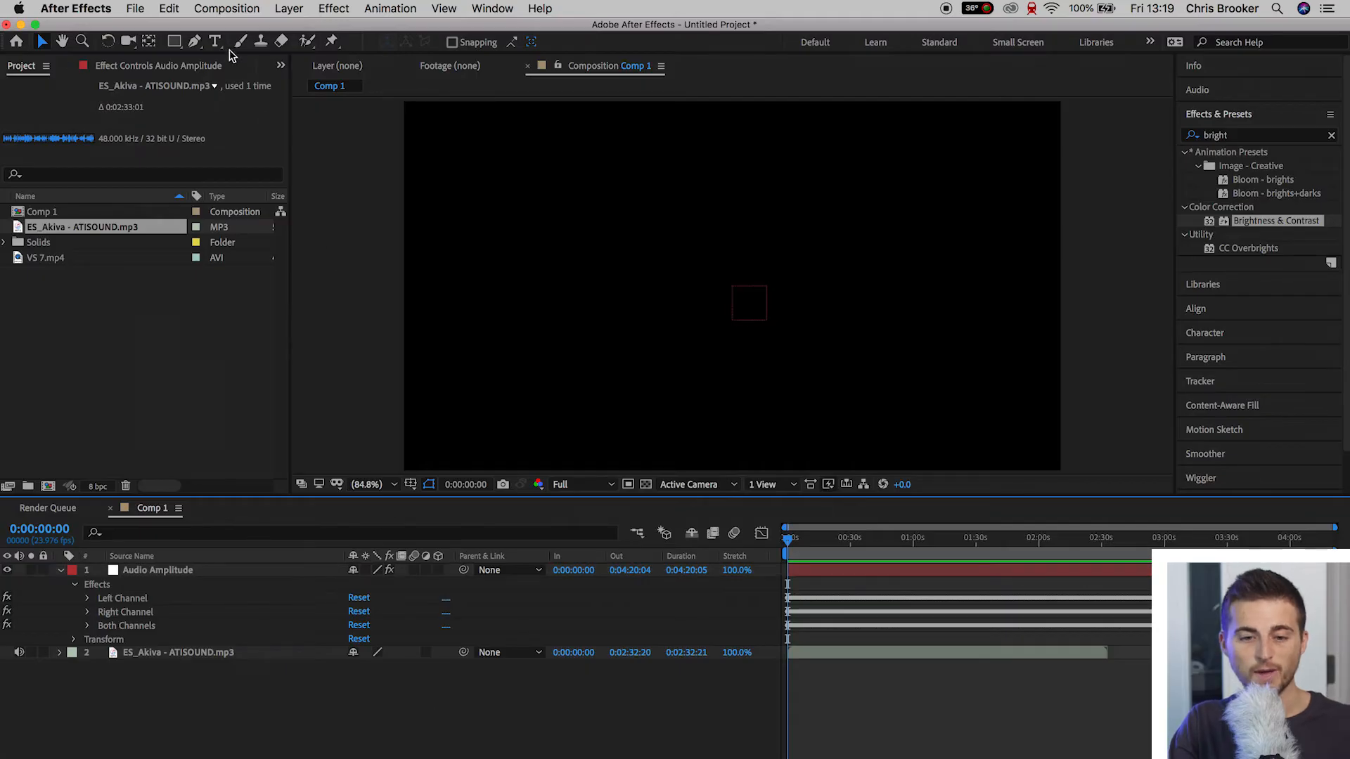
Type a white 'TEXT' title in the Composition panel and select its layer
click(215, 42)
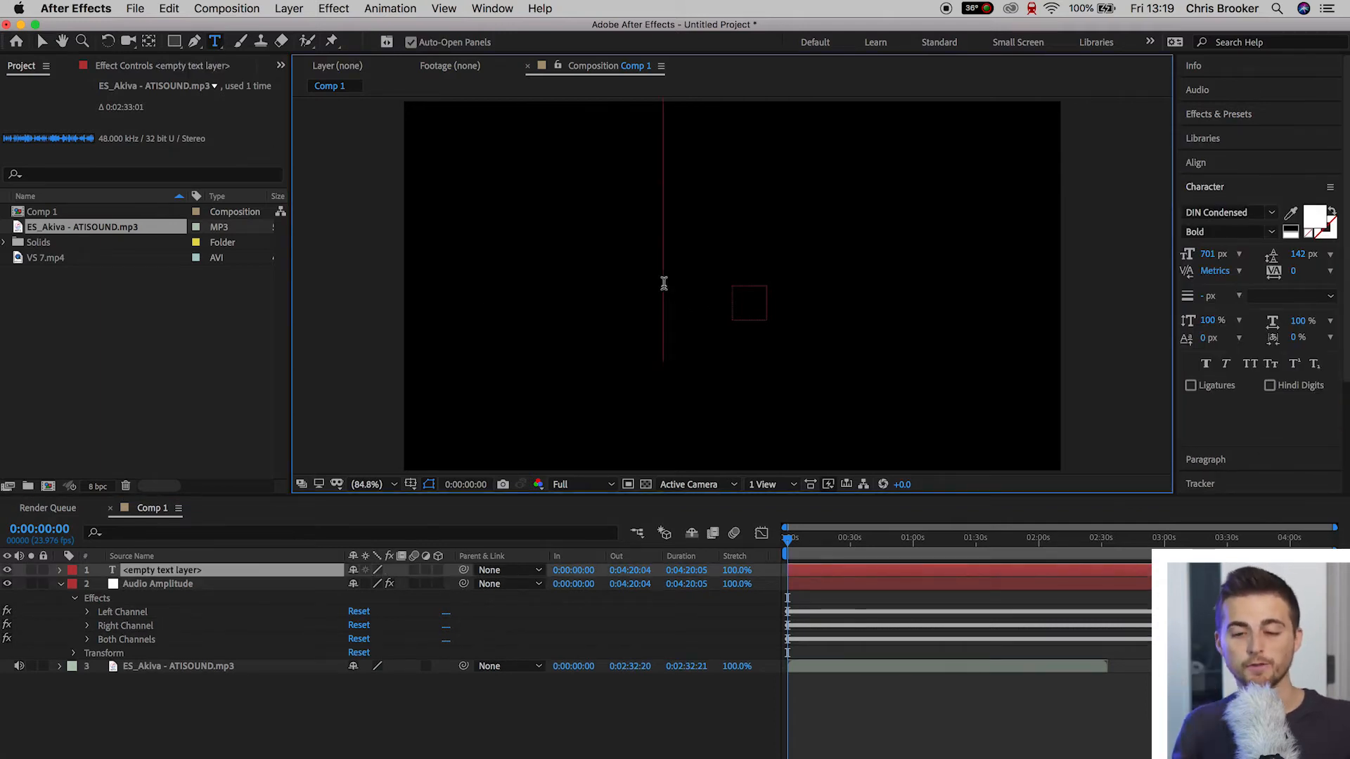
text(TEXT)
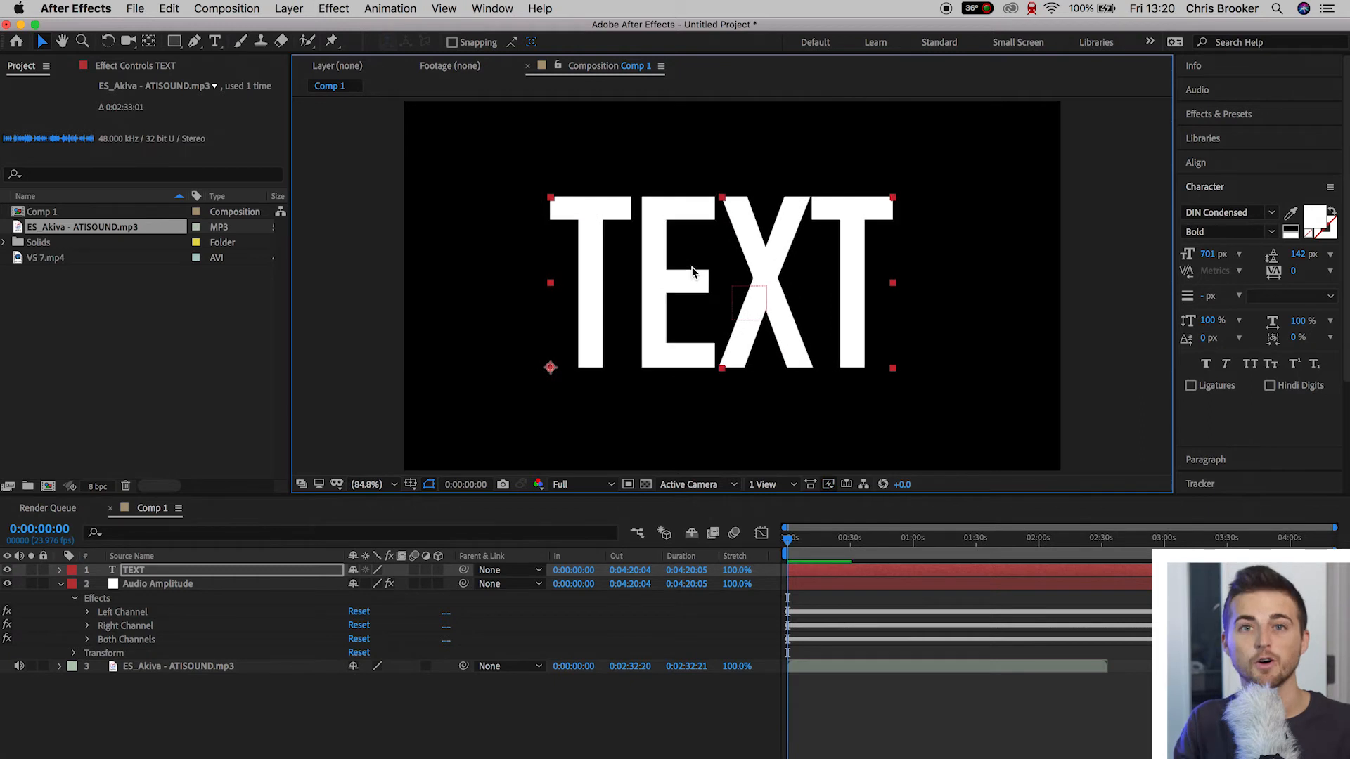
mouse_move(713, 287)
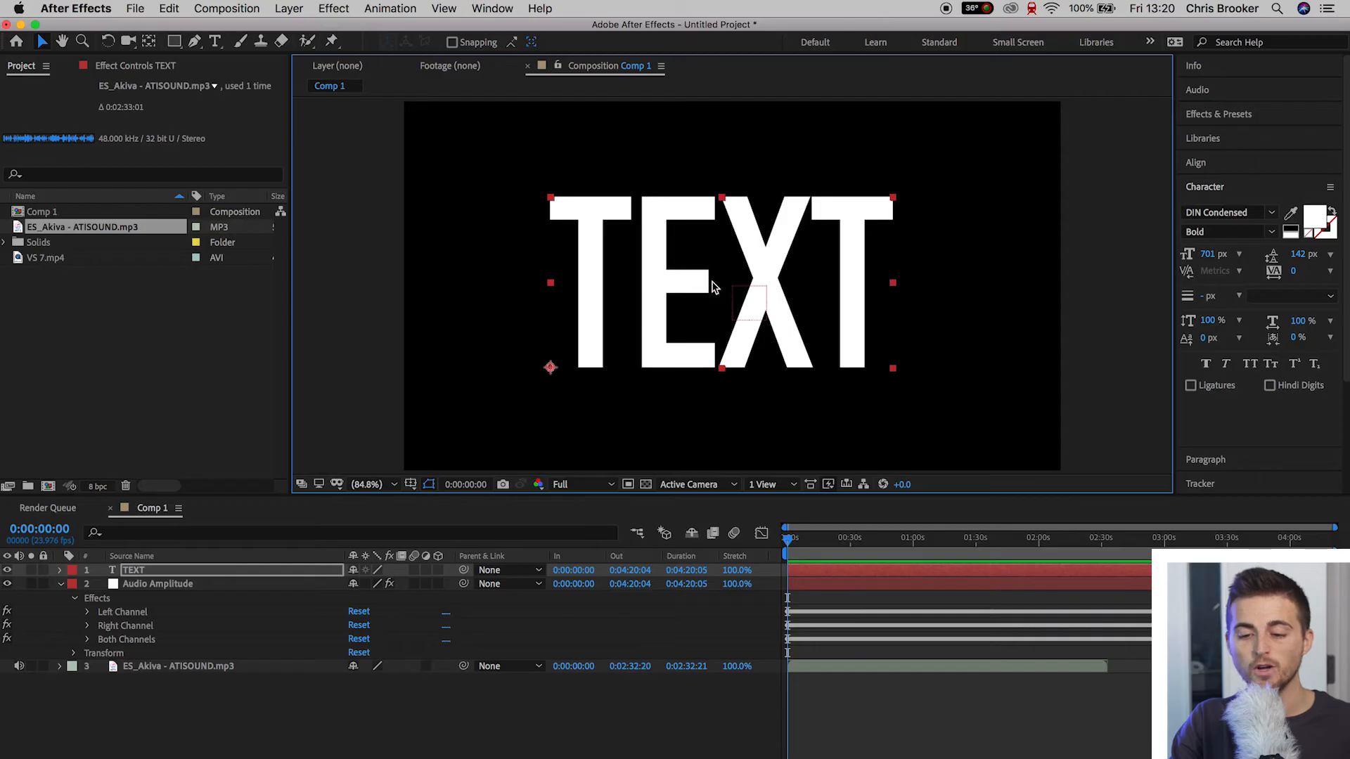
mouse_move(728, 280)
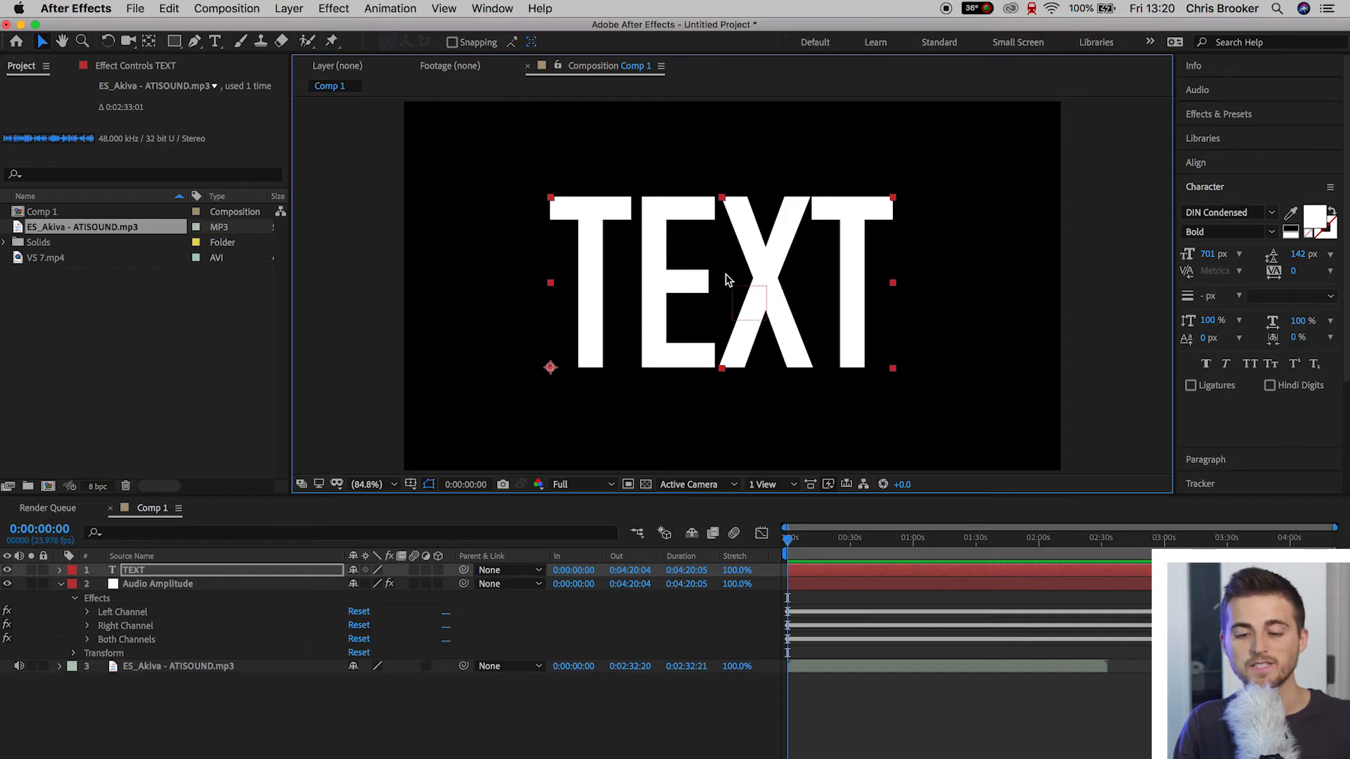
mouse_move(555, 376)
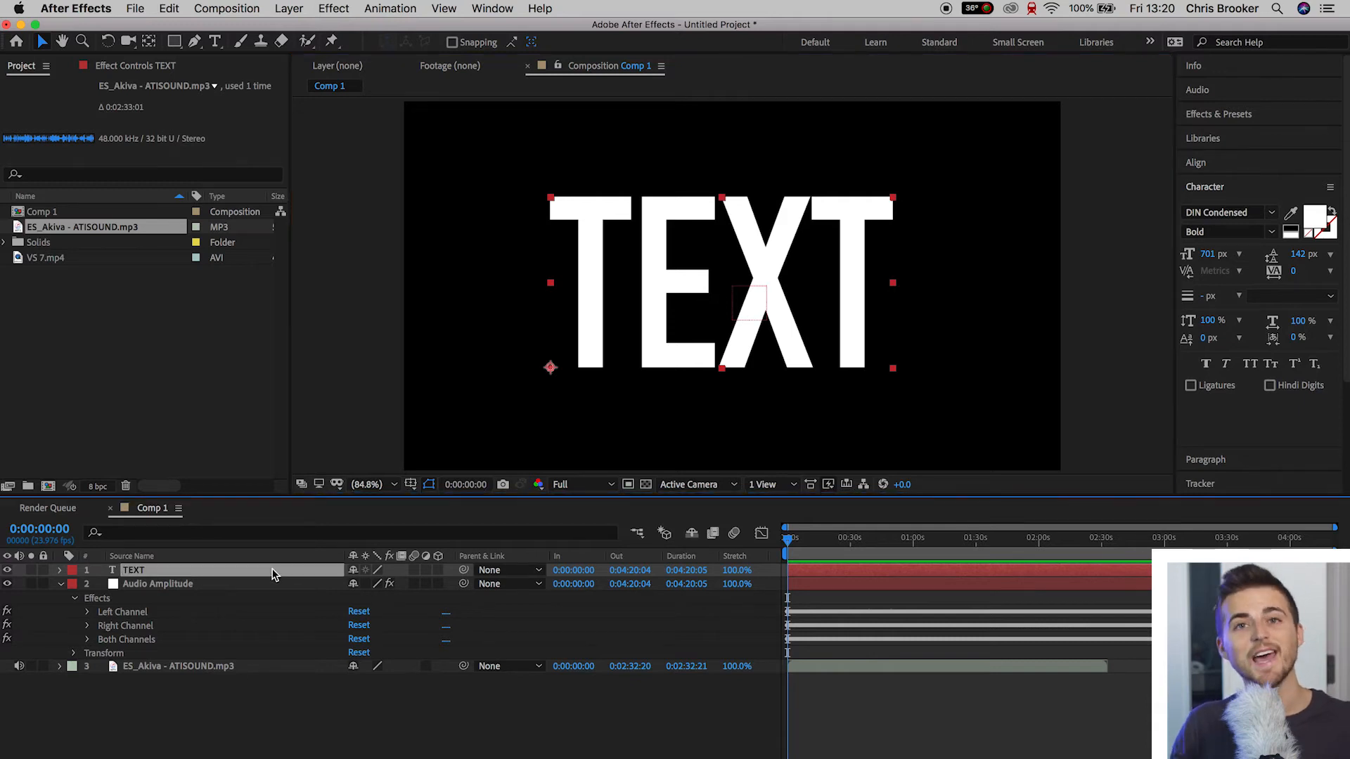
click(59, 570)
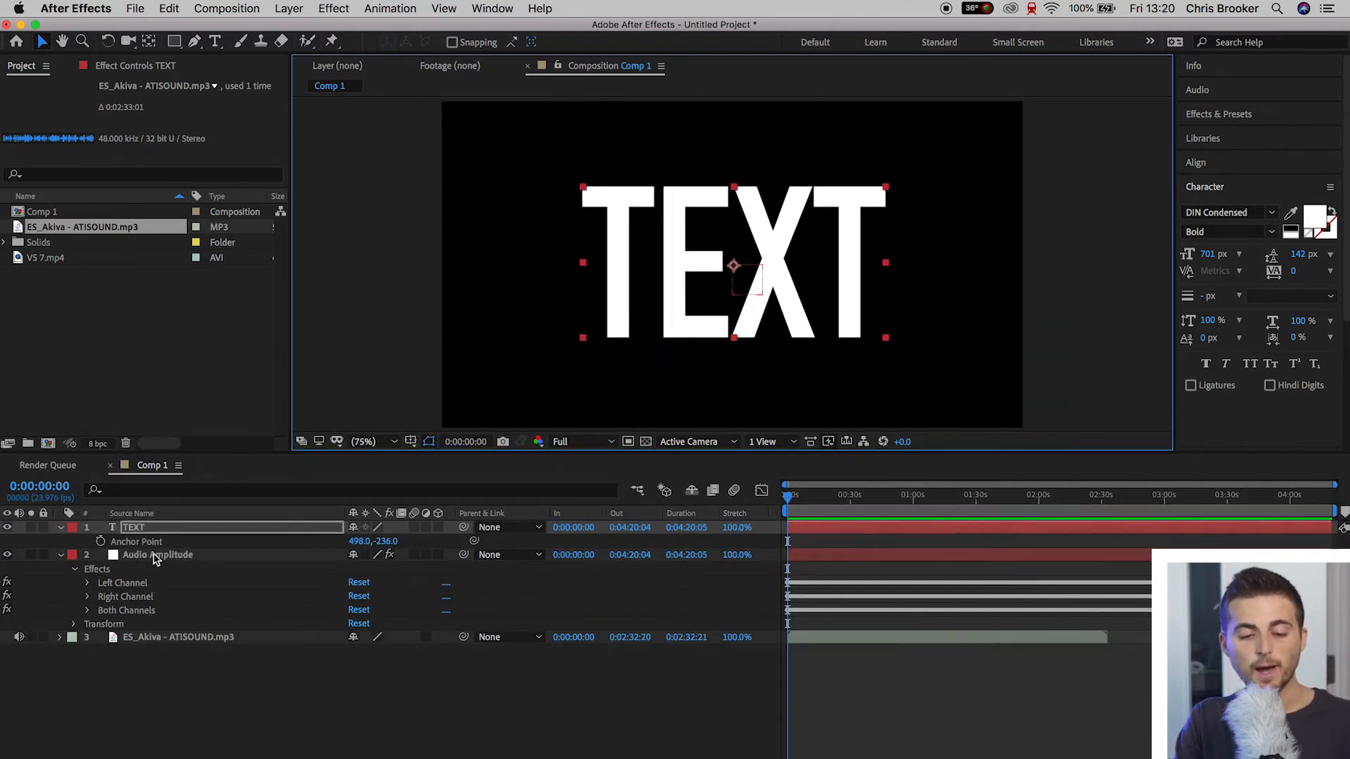
Show the Audio Amplitude Both Channels slider and expand the TEXT layer's Transform properties
click(158, 554)
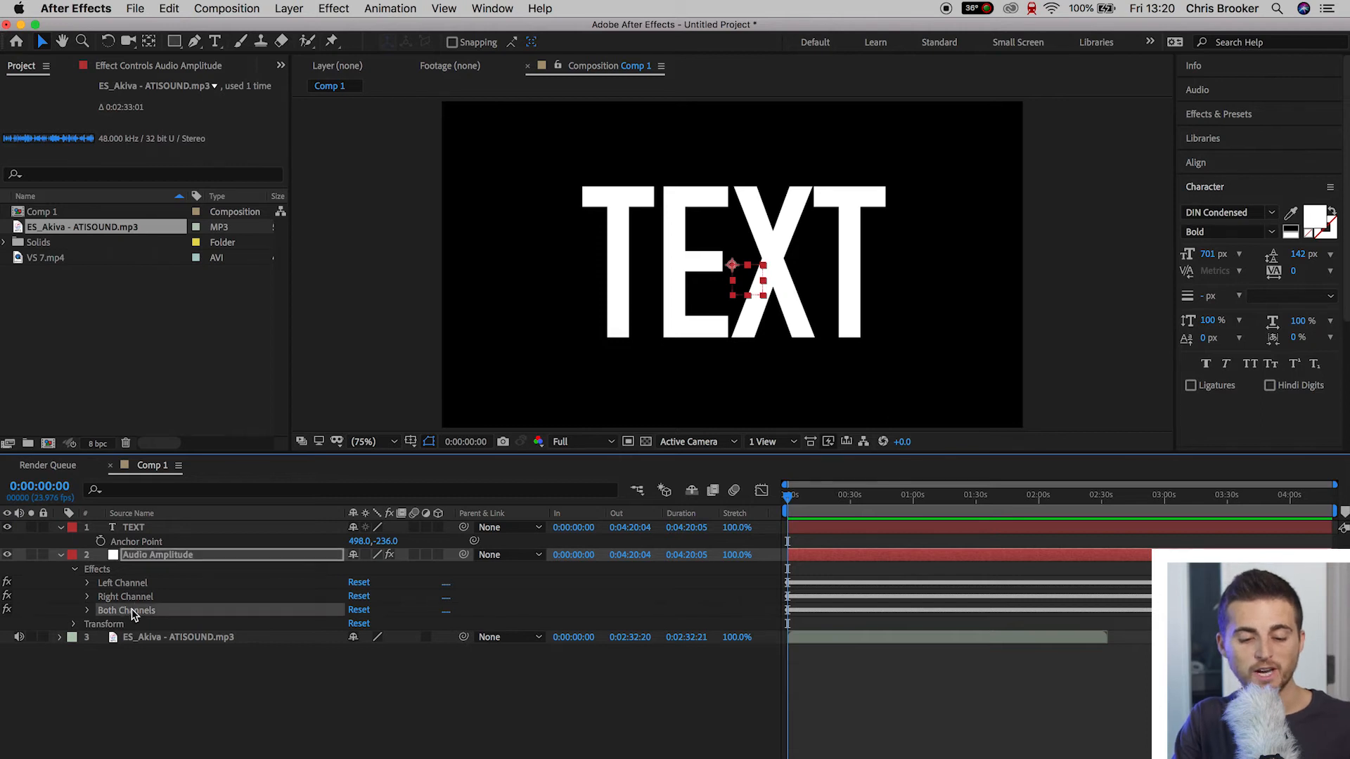
click(88, 610)
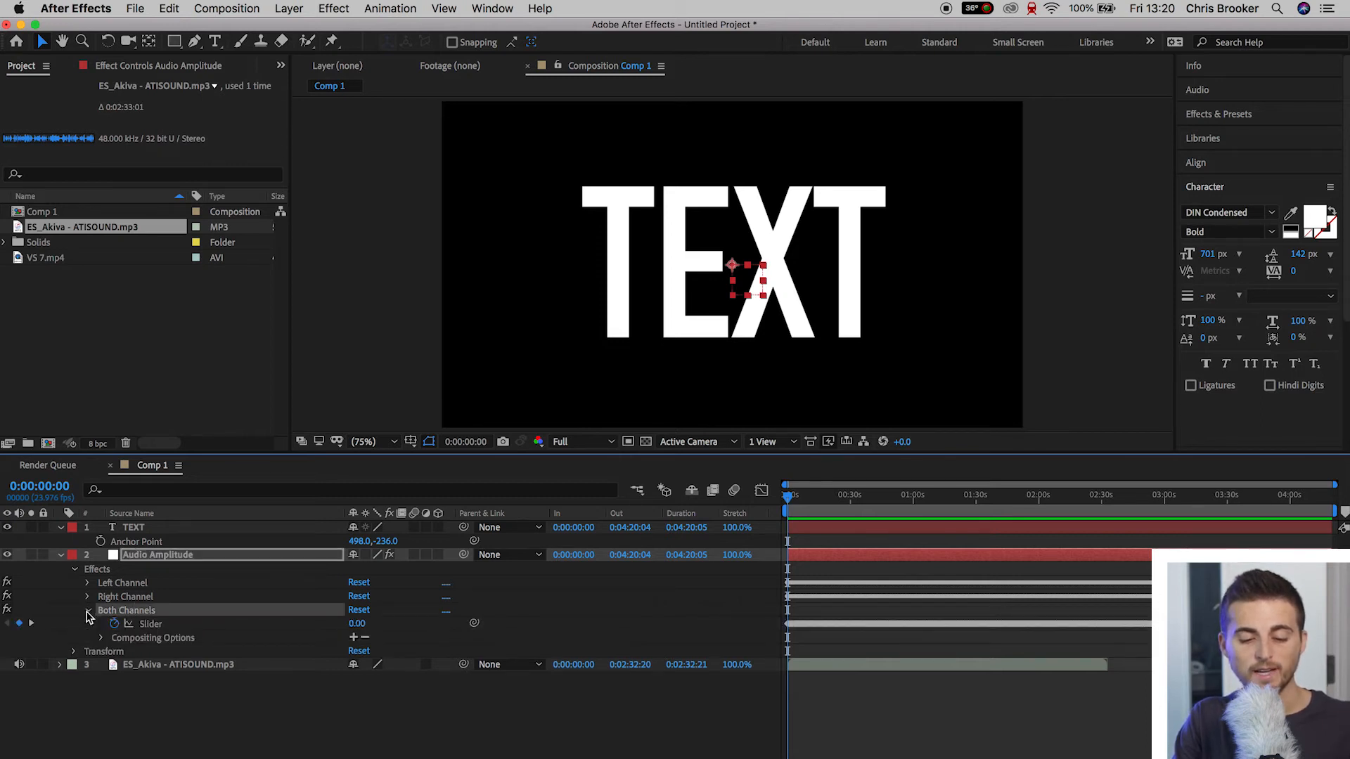
click(151, 624)
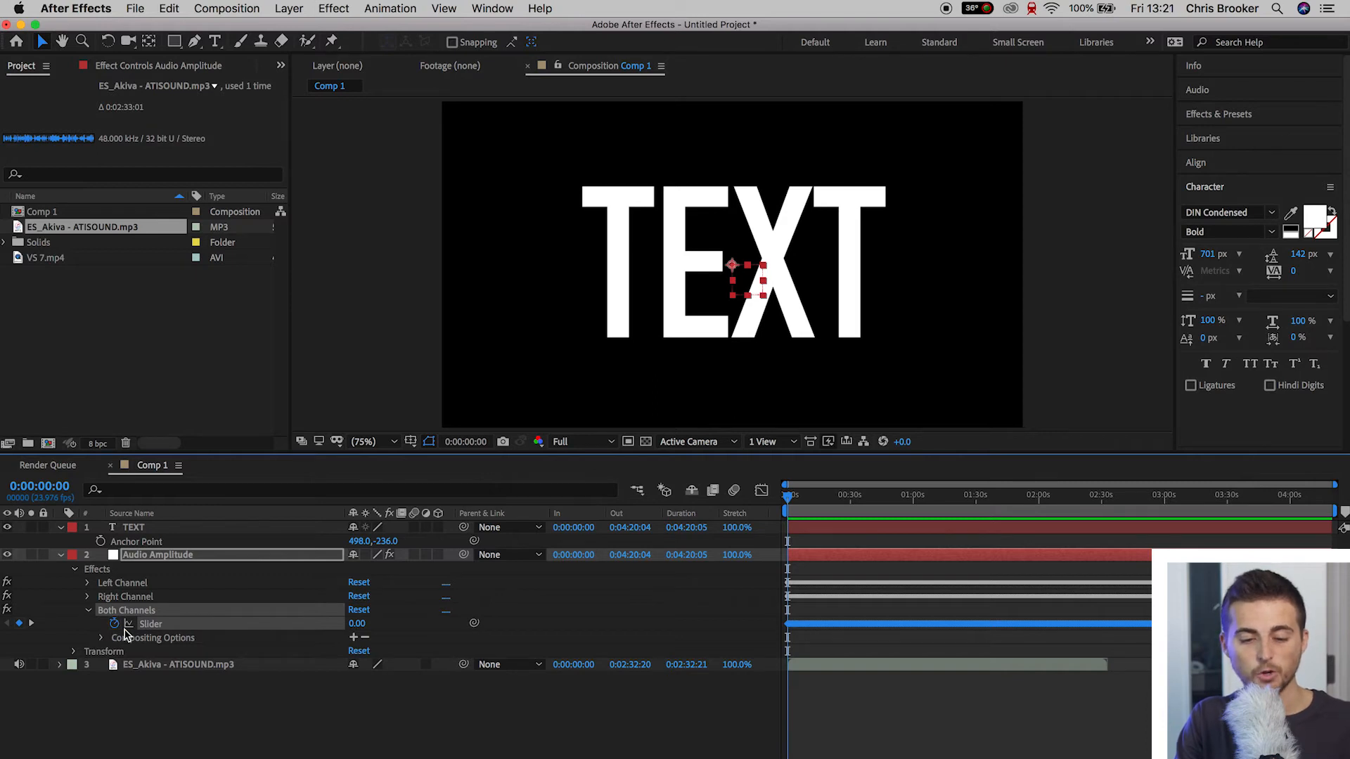
click(49, 527)
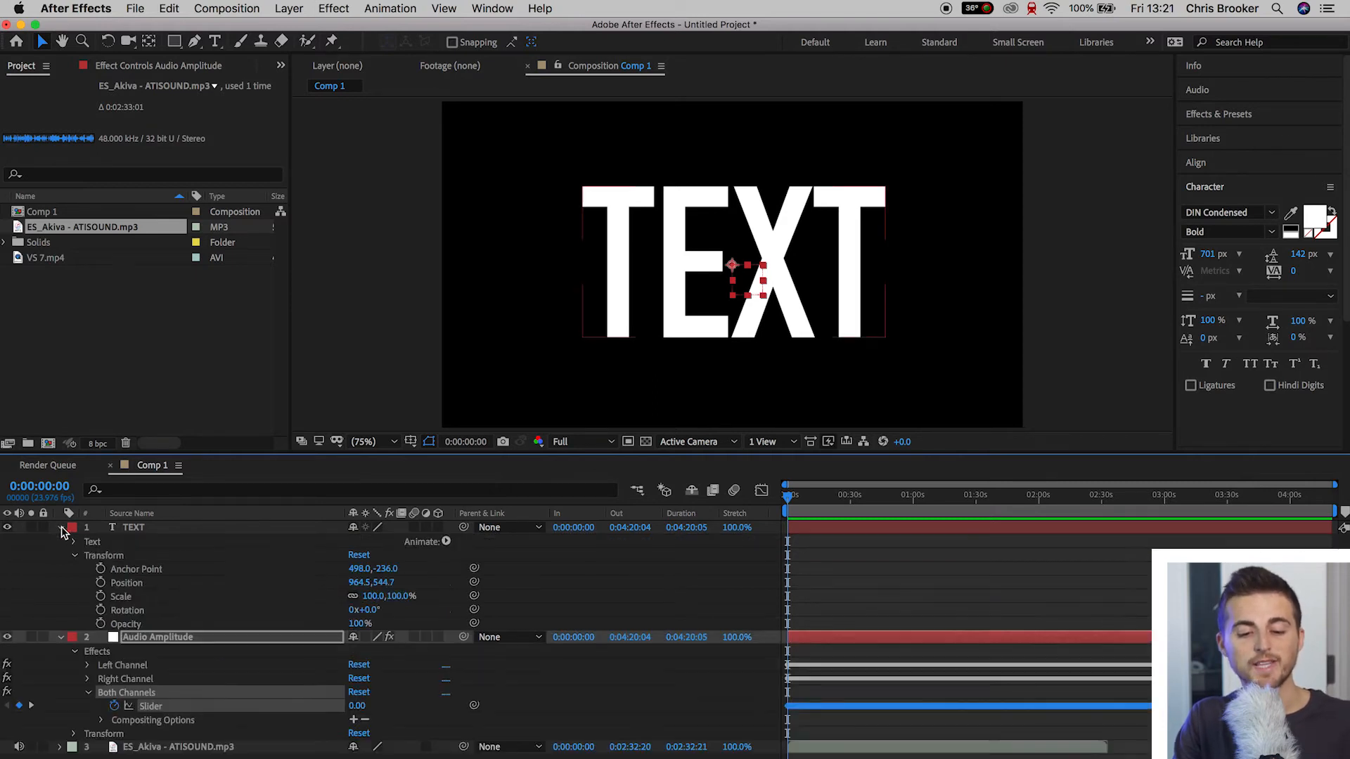
click(134, 526)
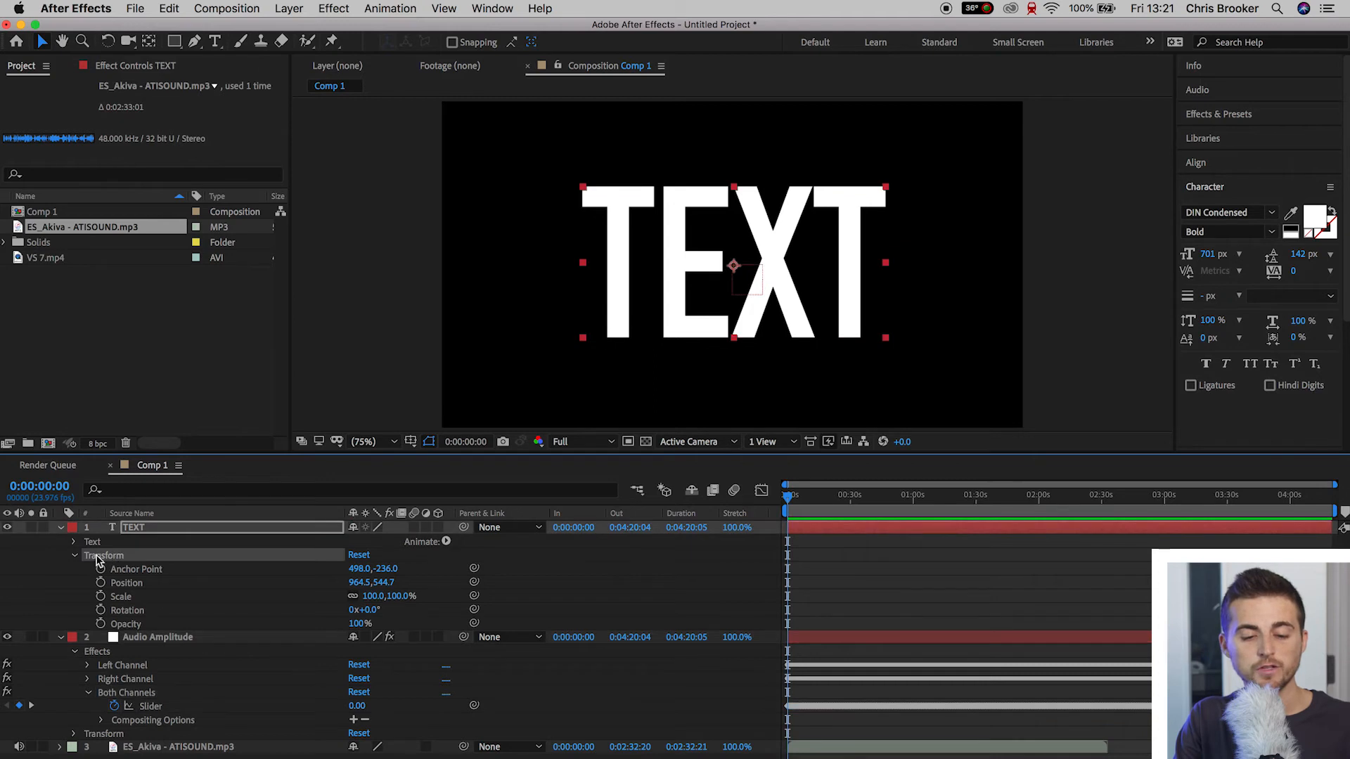
mouse_move(156, 574)
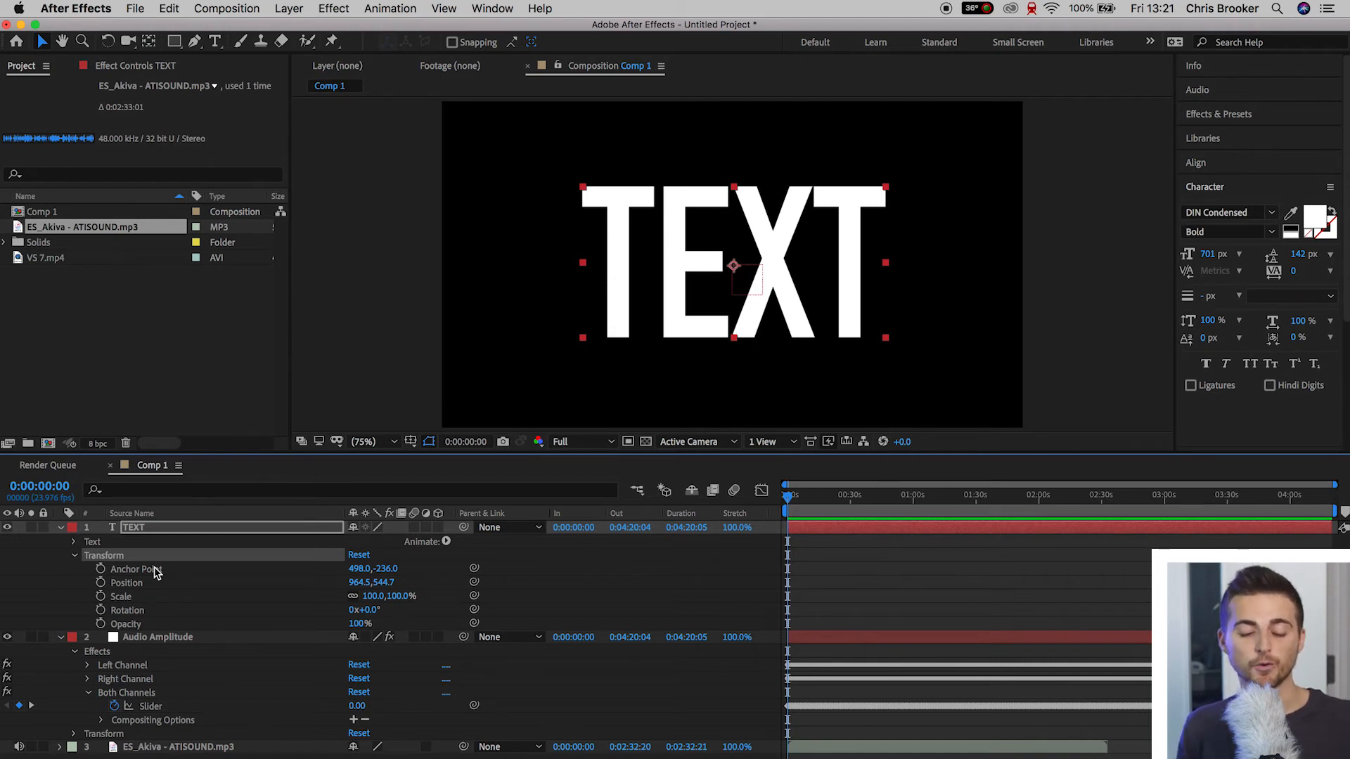
mouse_move(652, 616)
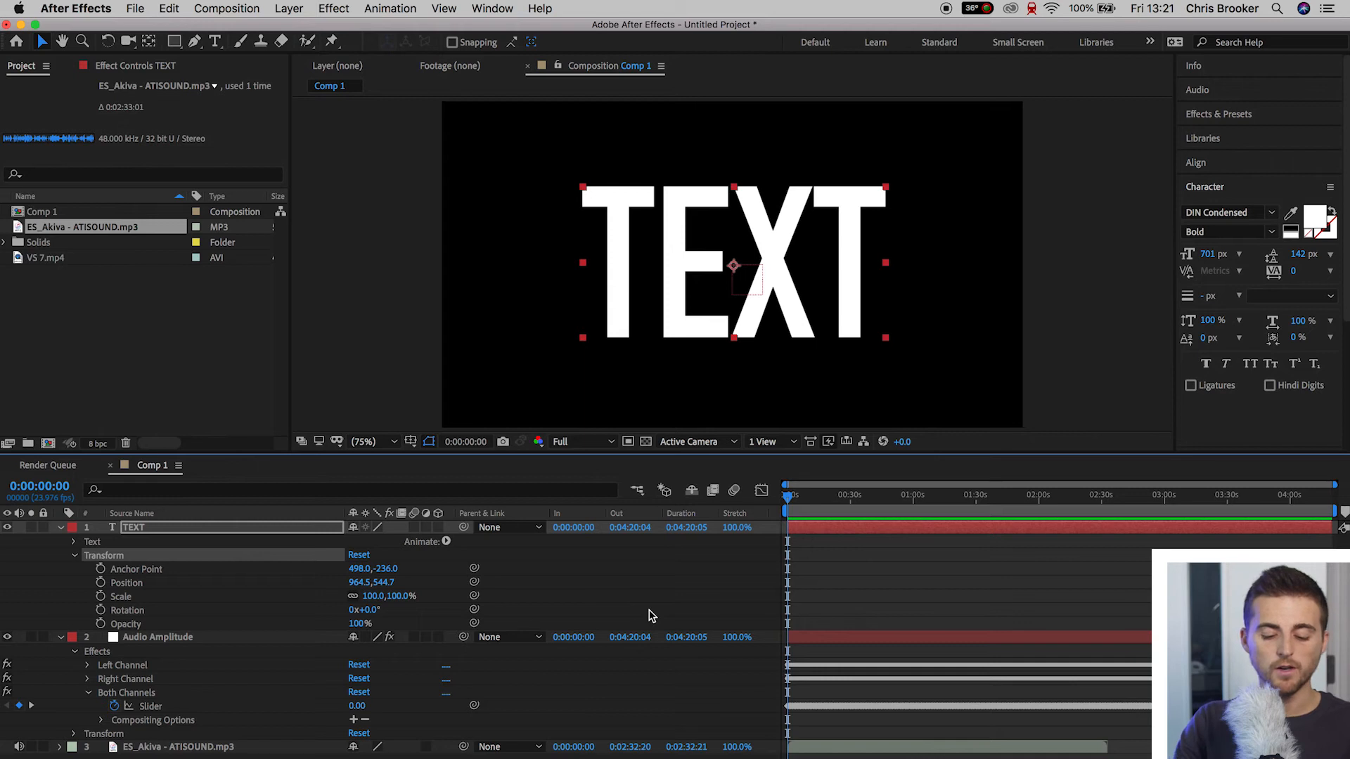
mouse_move(164, 565)
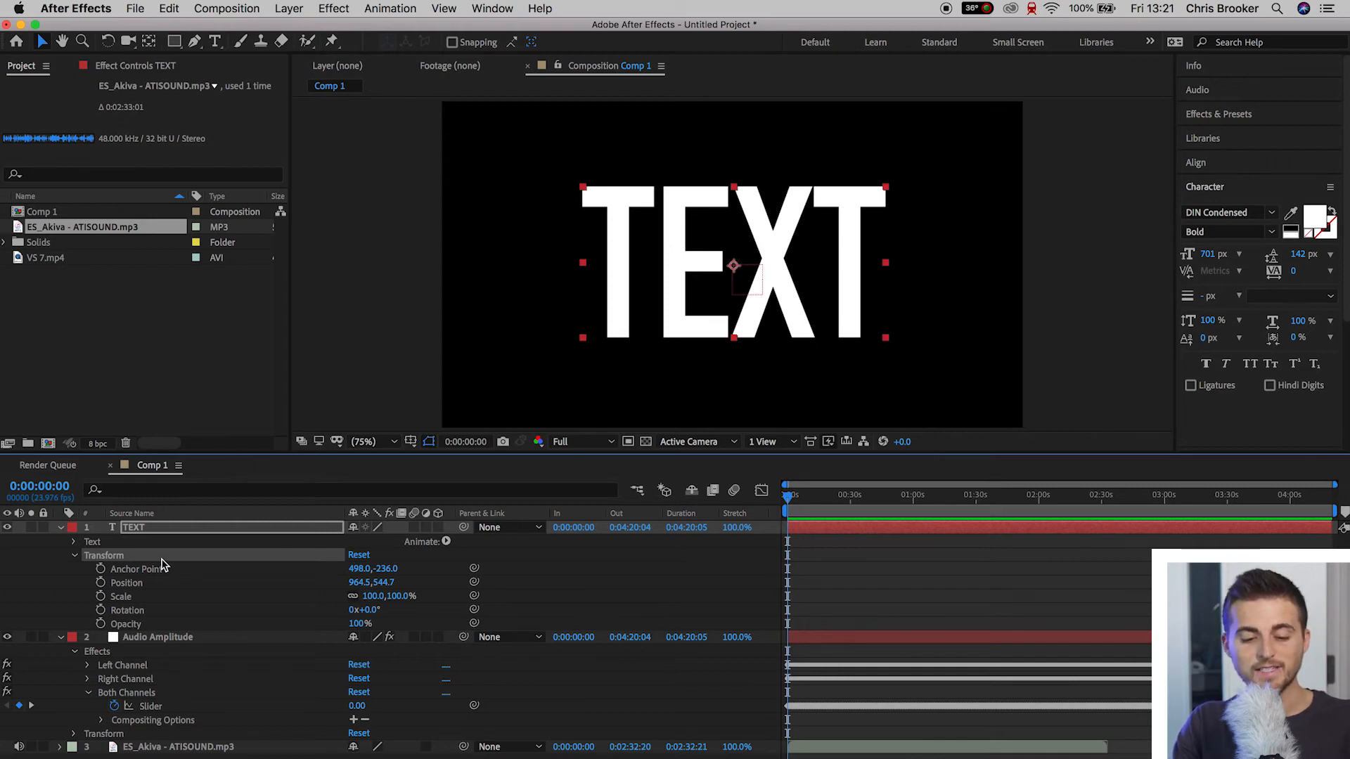
Enable an expression on TEXT's Scale linking it to the Both Channels slider
click(100, 595)
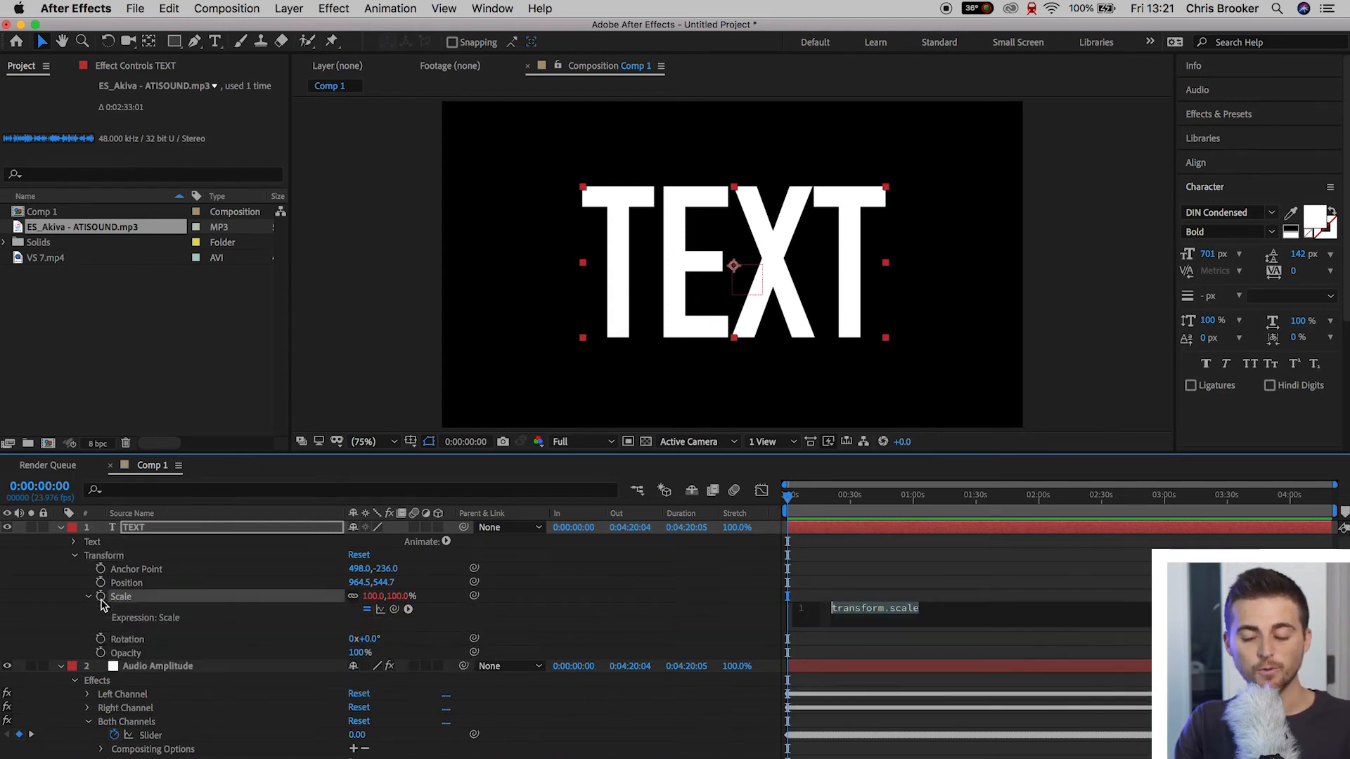
mouse_move(100, 596)
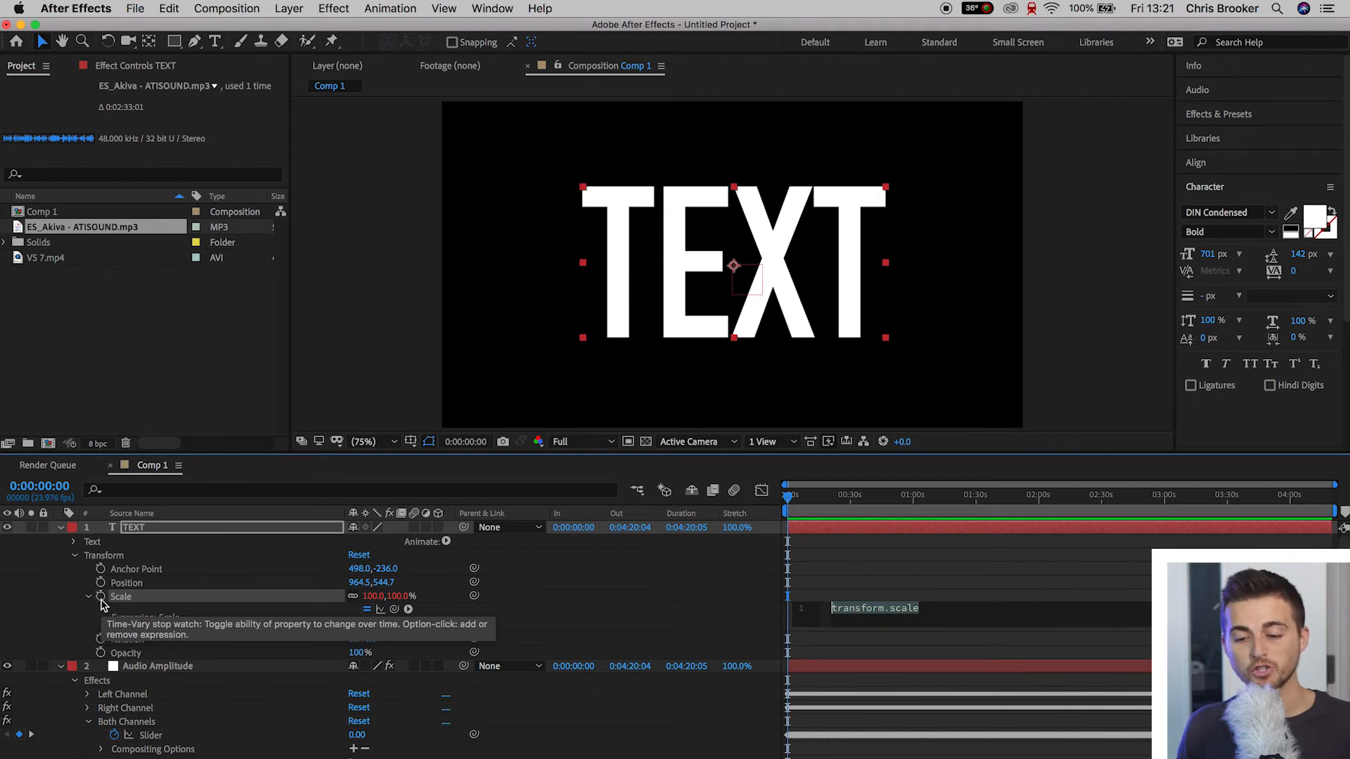
click(100, 597)
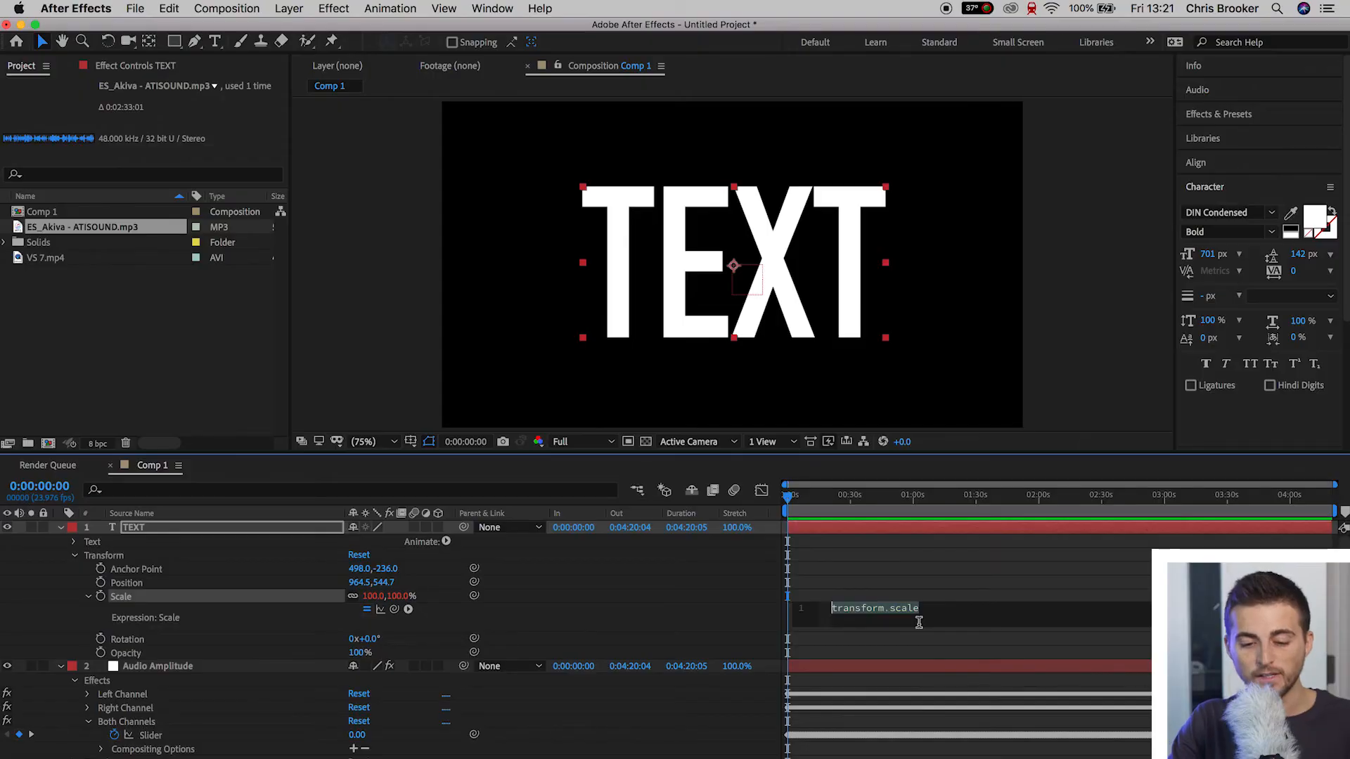
mouse_move(395, 610)
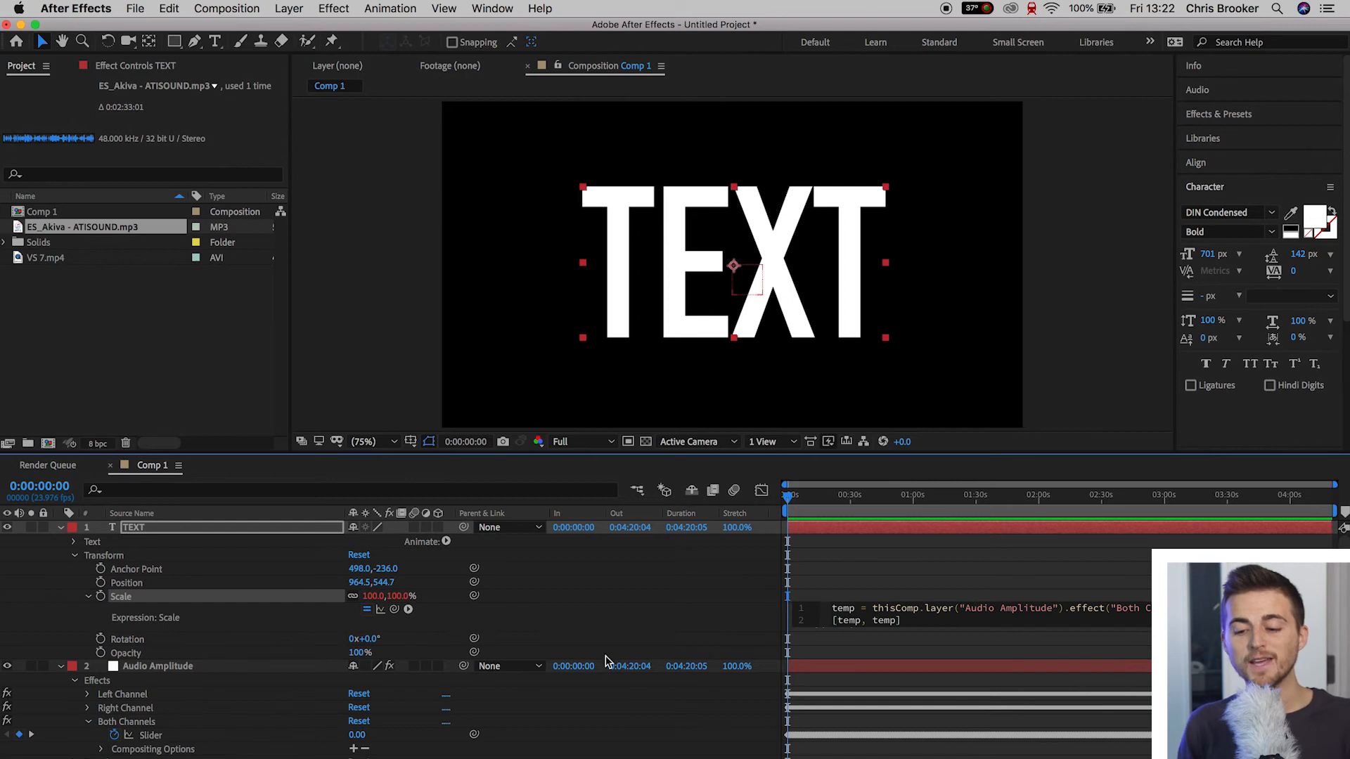
mouse_move(760, 595)
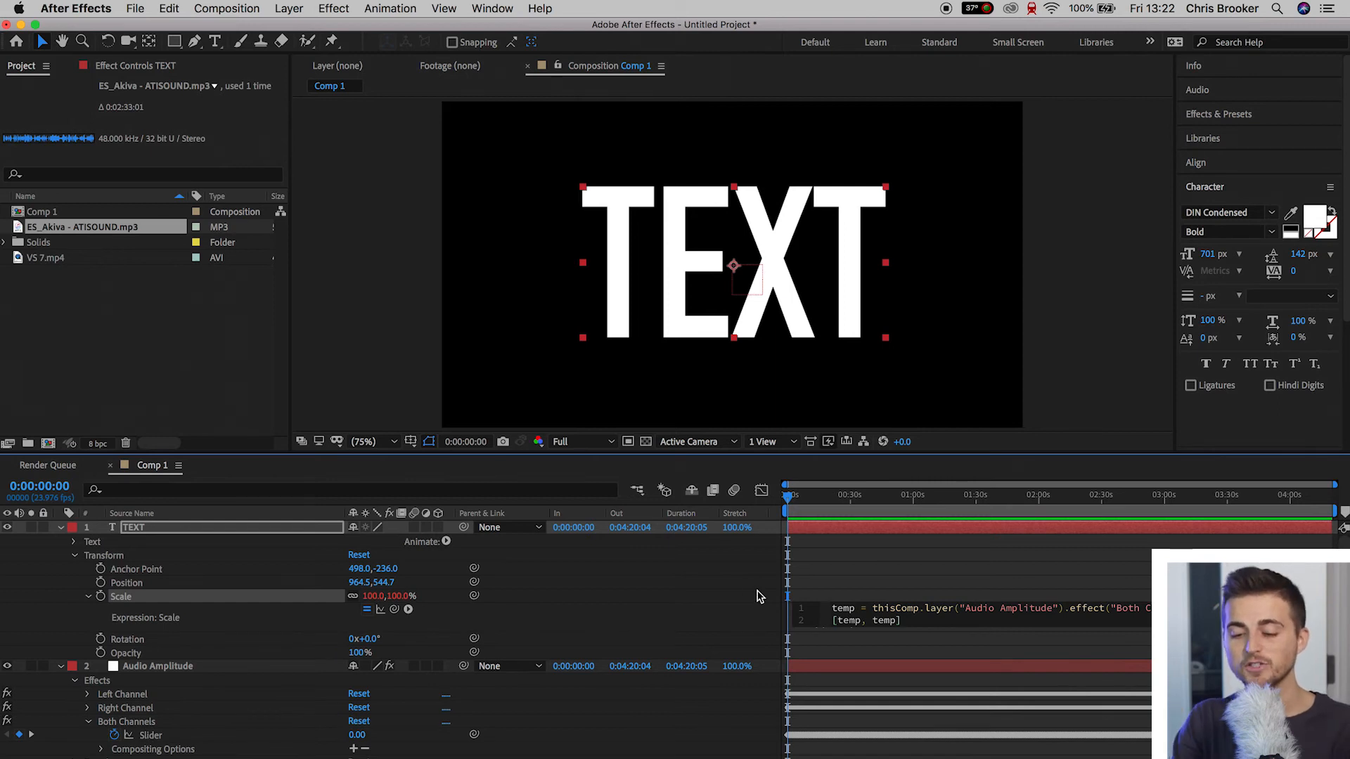
mouse_move(998, 626)
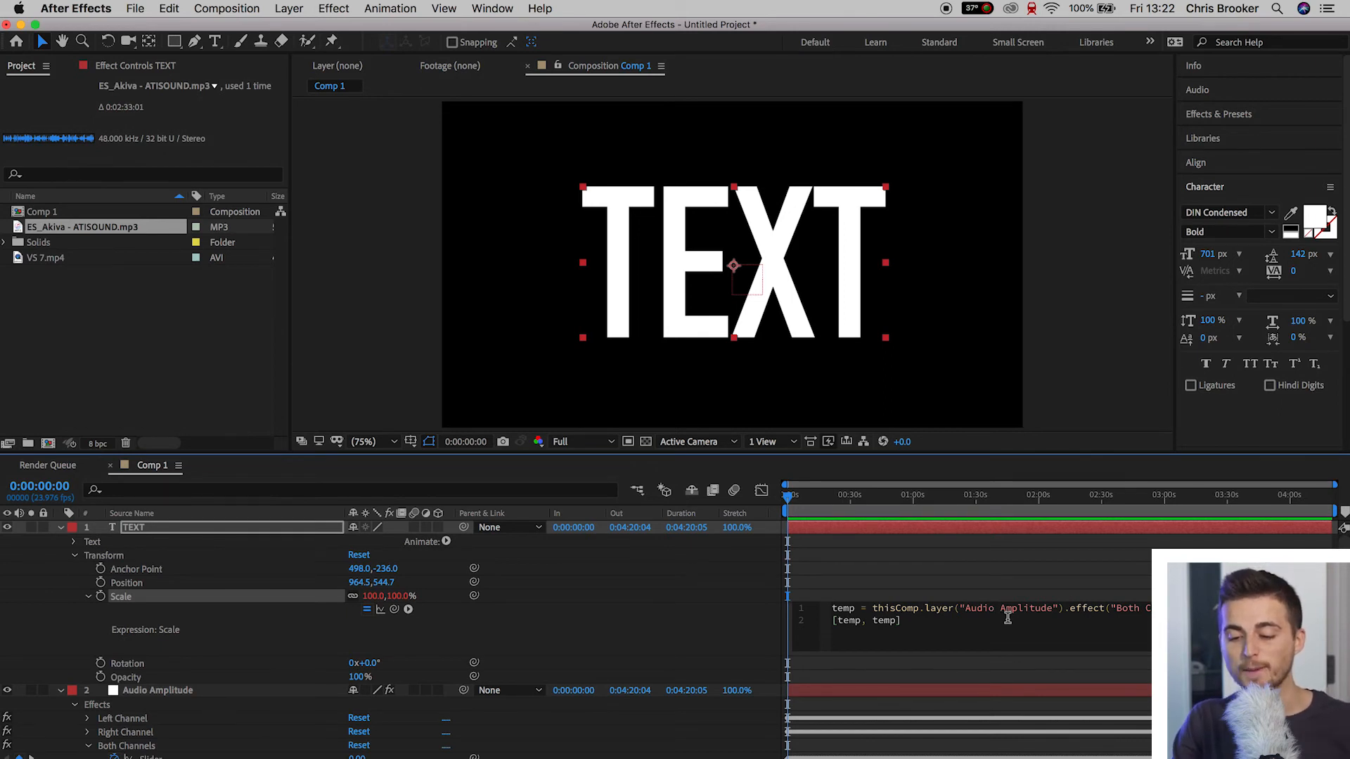
mouse_move(893, 588)
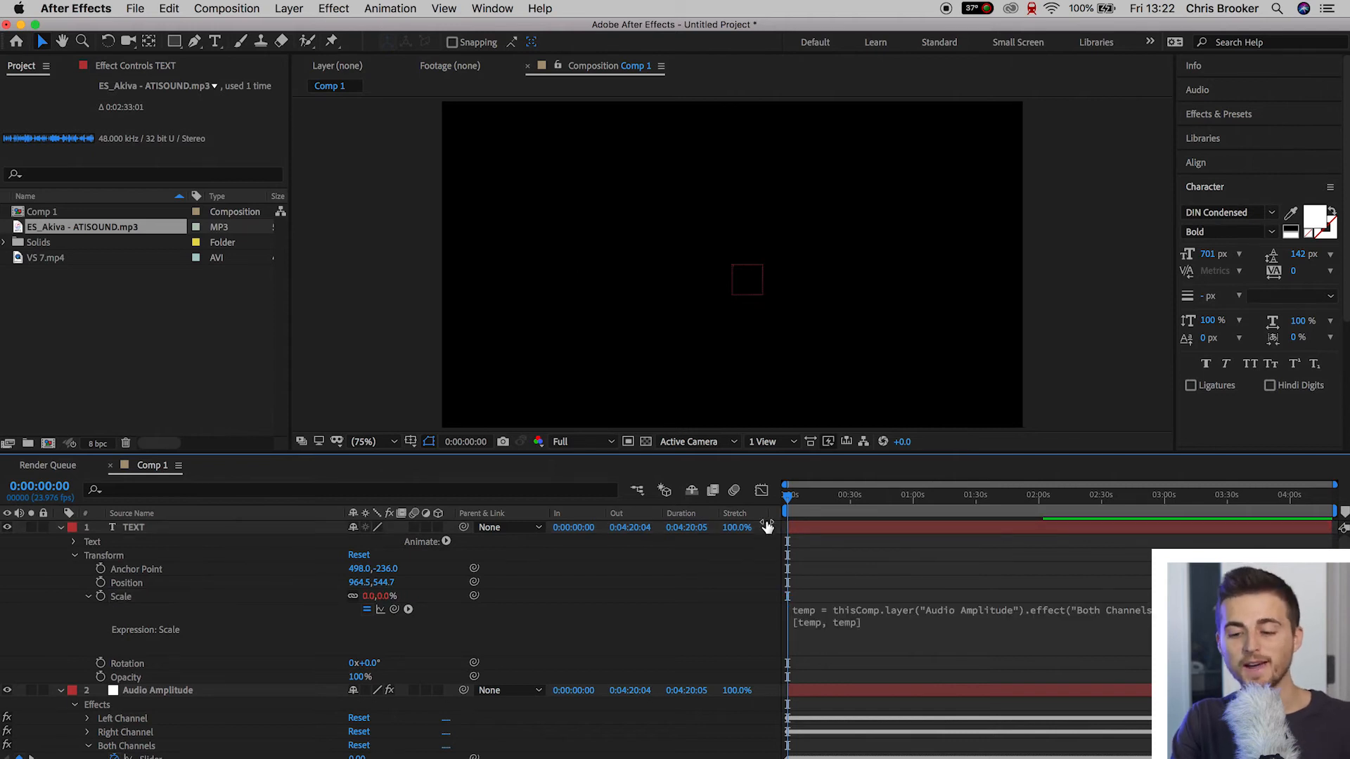
mouse_move(964, 503)
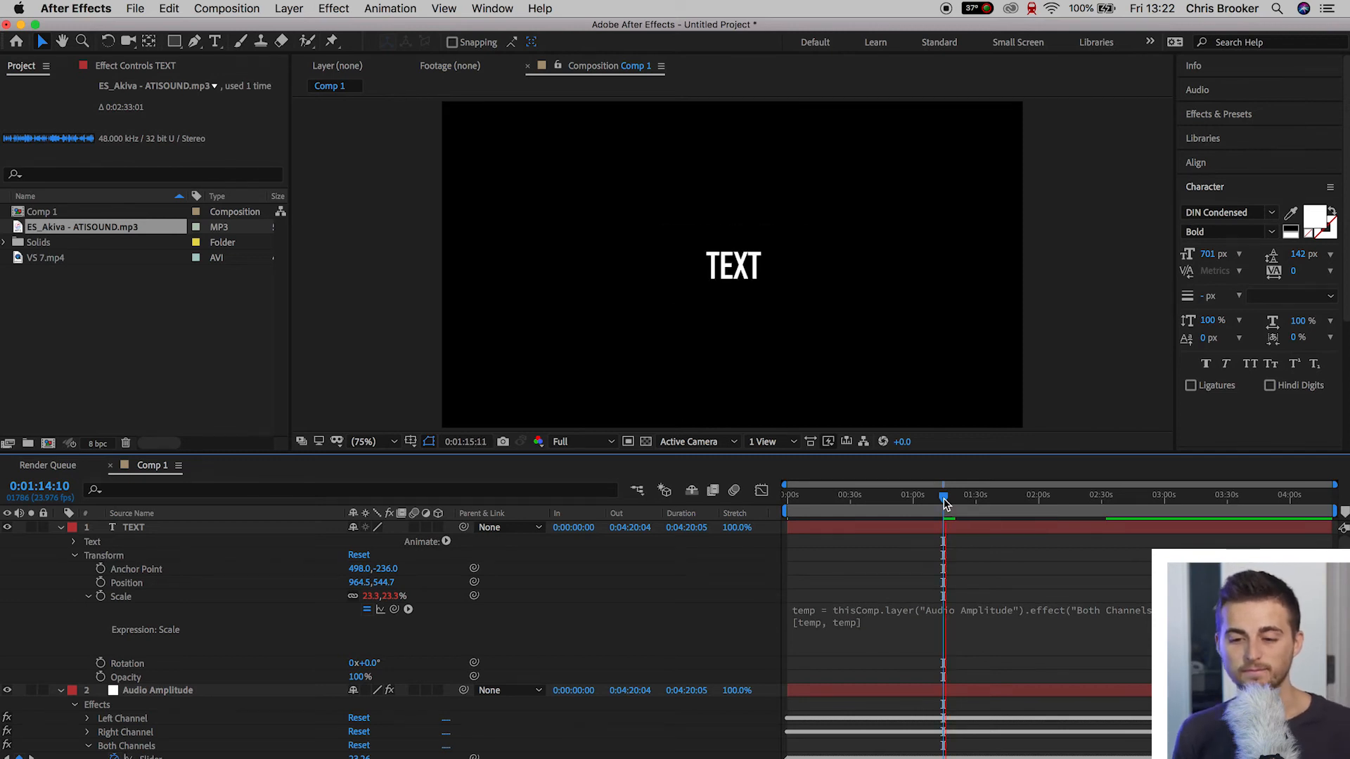
Move the playhead to about 1:14 to preview the audio-driven text scaling
click(942, 495)
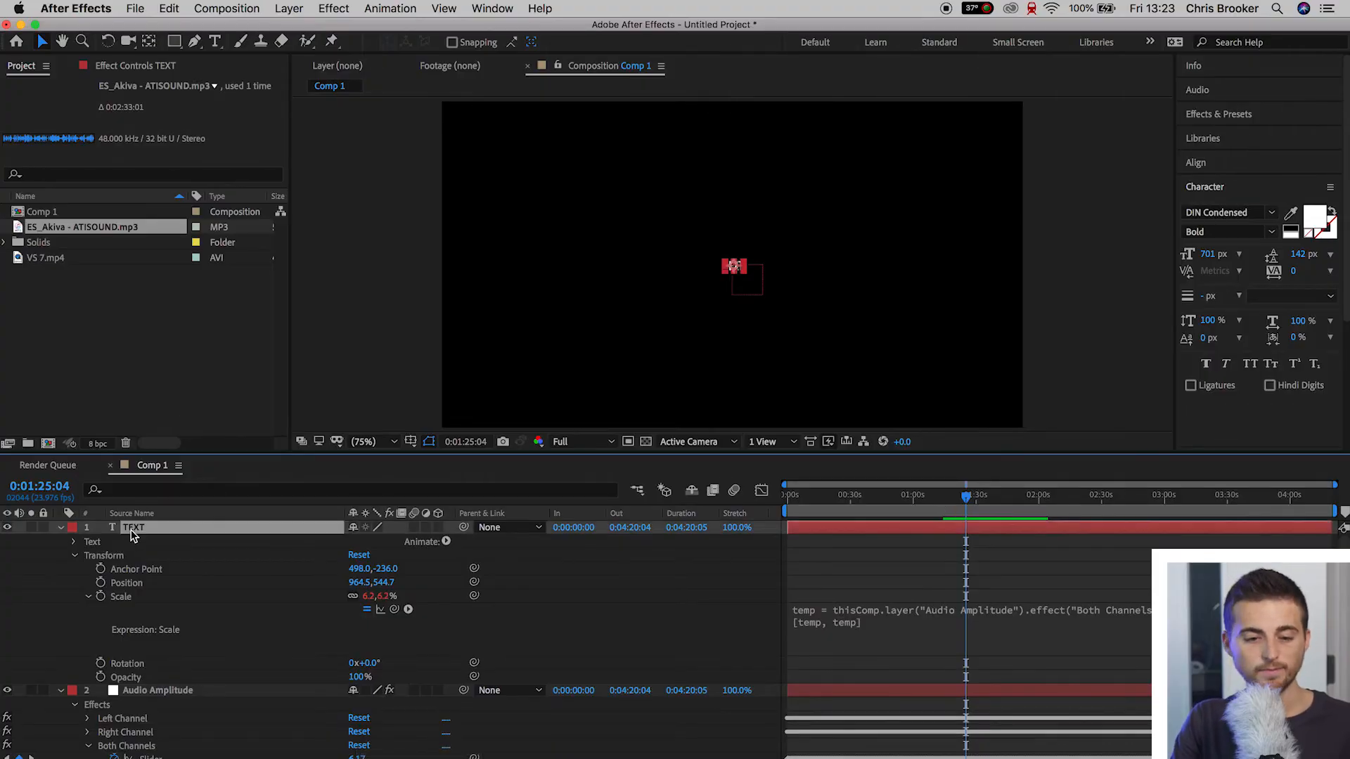
Delete the TEXT layer, add VS 7.mp4, and apply Brightness & Contrast to it
click(47, 257)
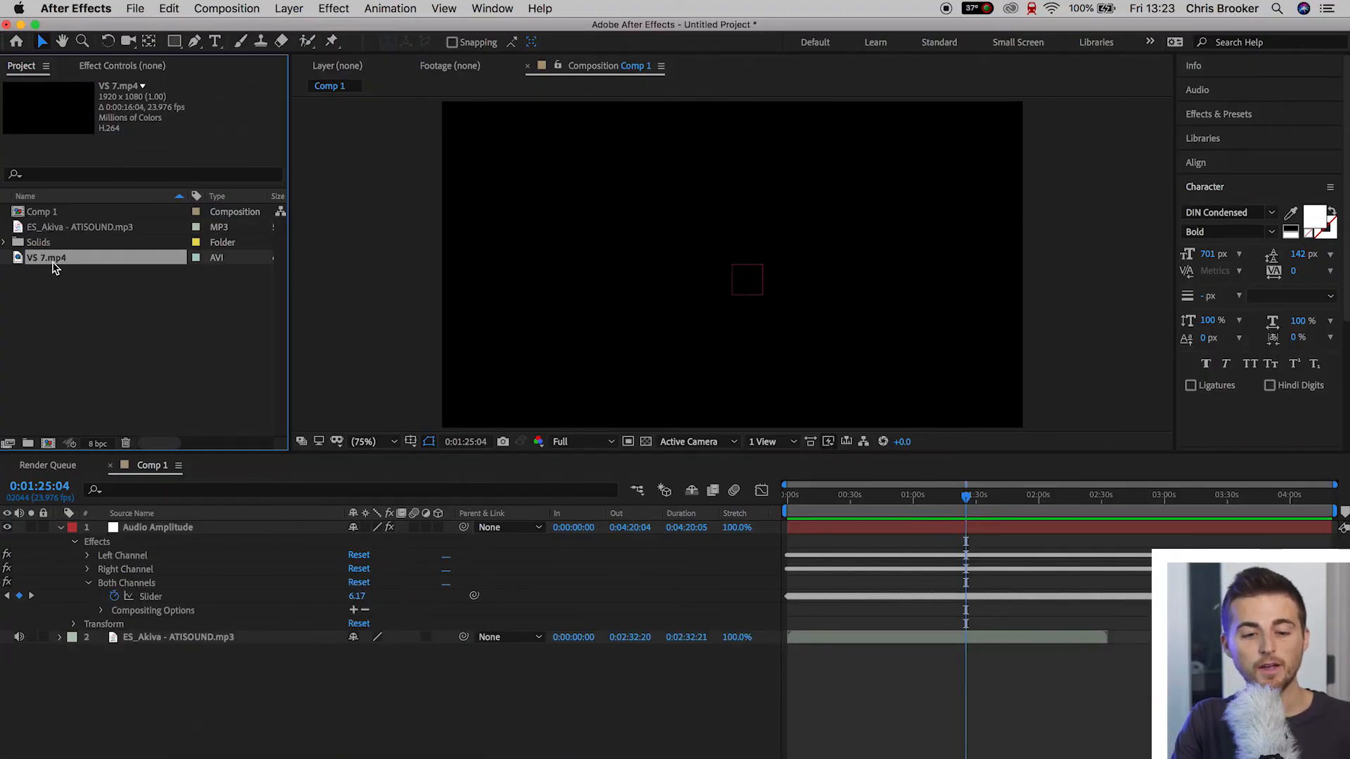
click(47, 258)
text(bright)
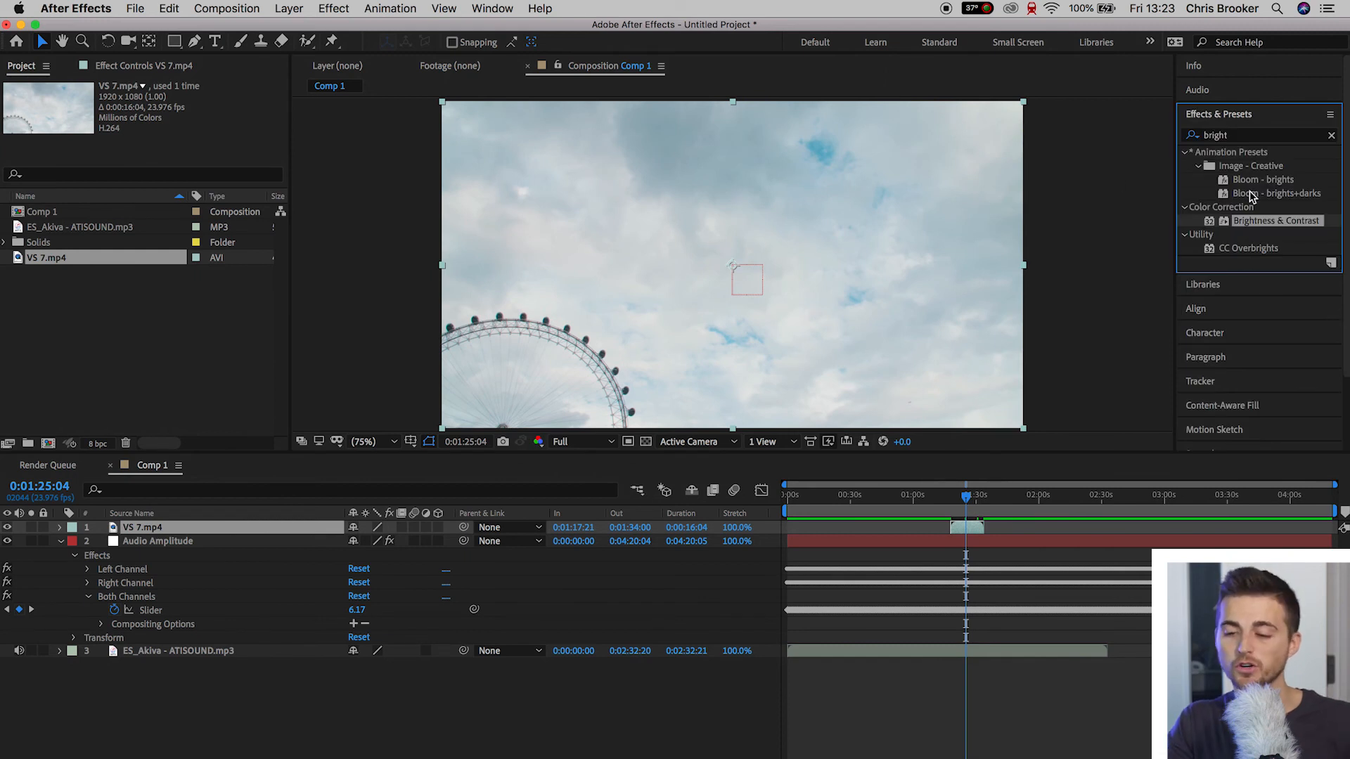
mouse_move(1343, 164)
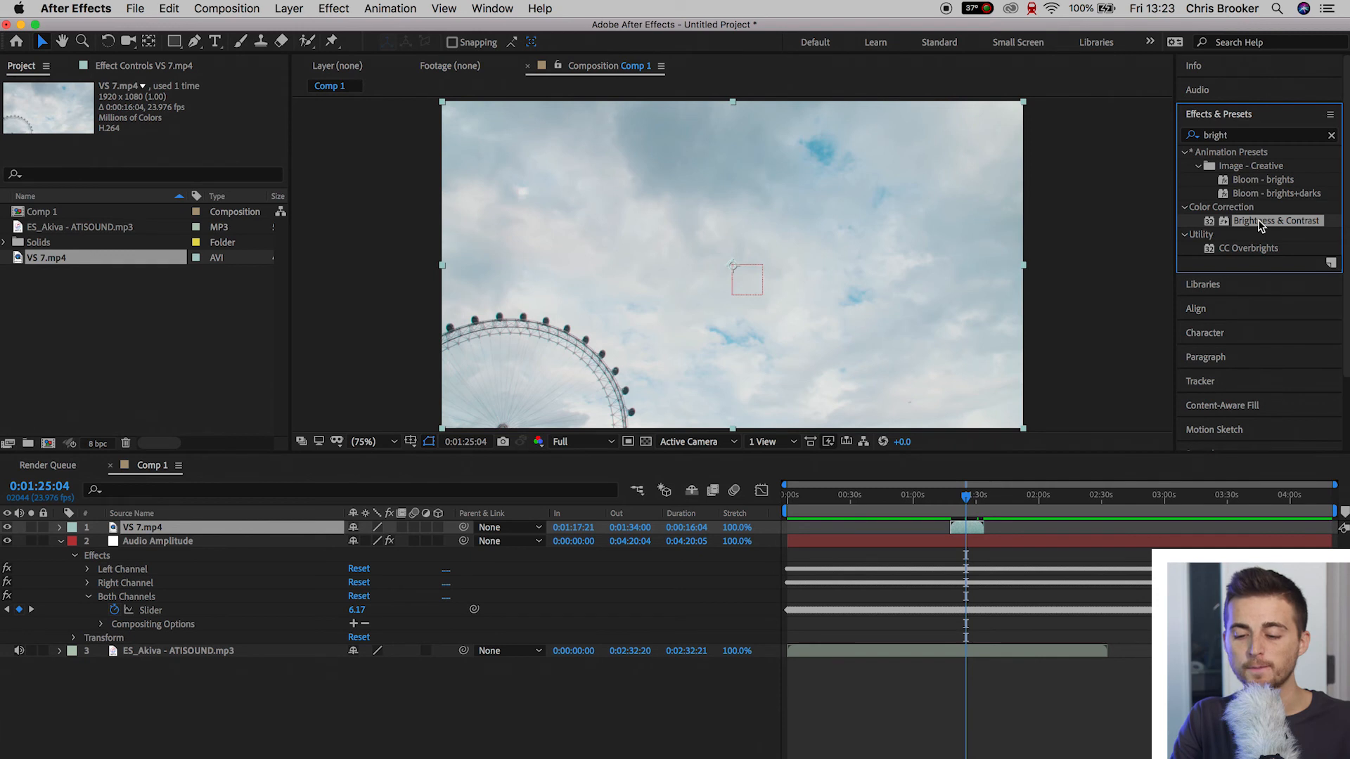
double_click(1277, 220)
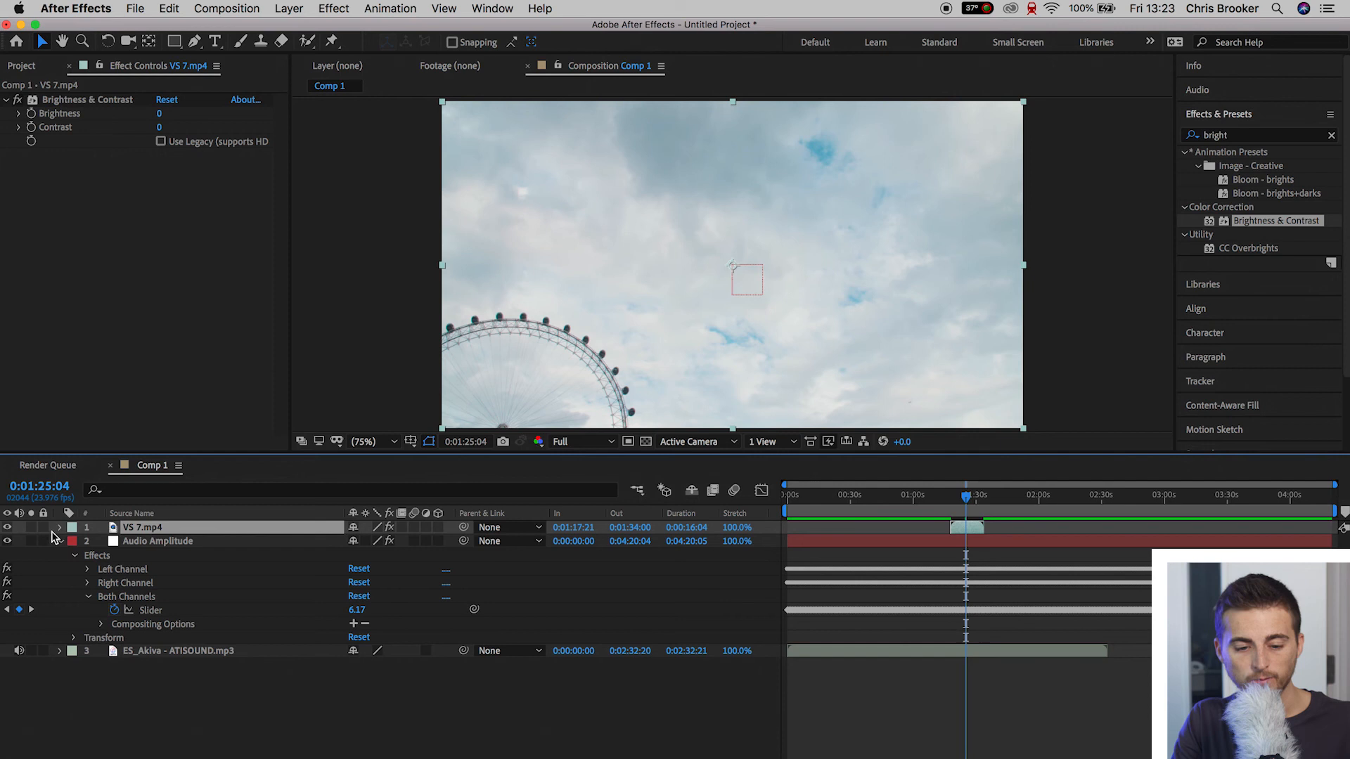
Add an expression to VS 7.mp4's Brightness referencing the Both Channels slider
click(59, 526)
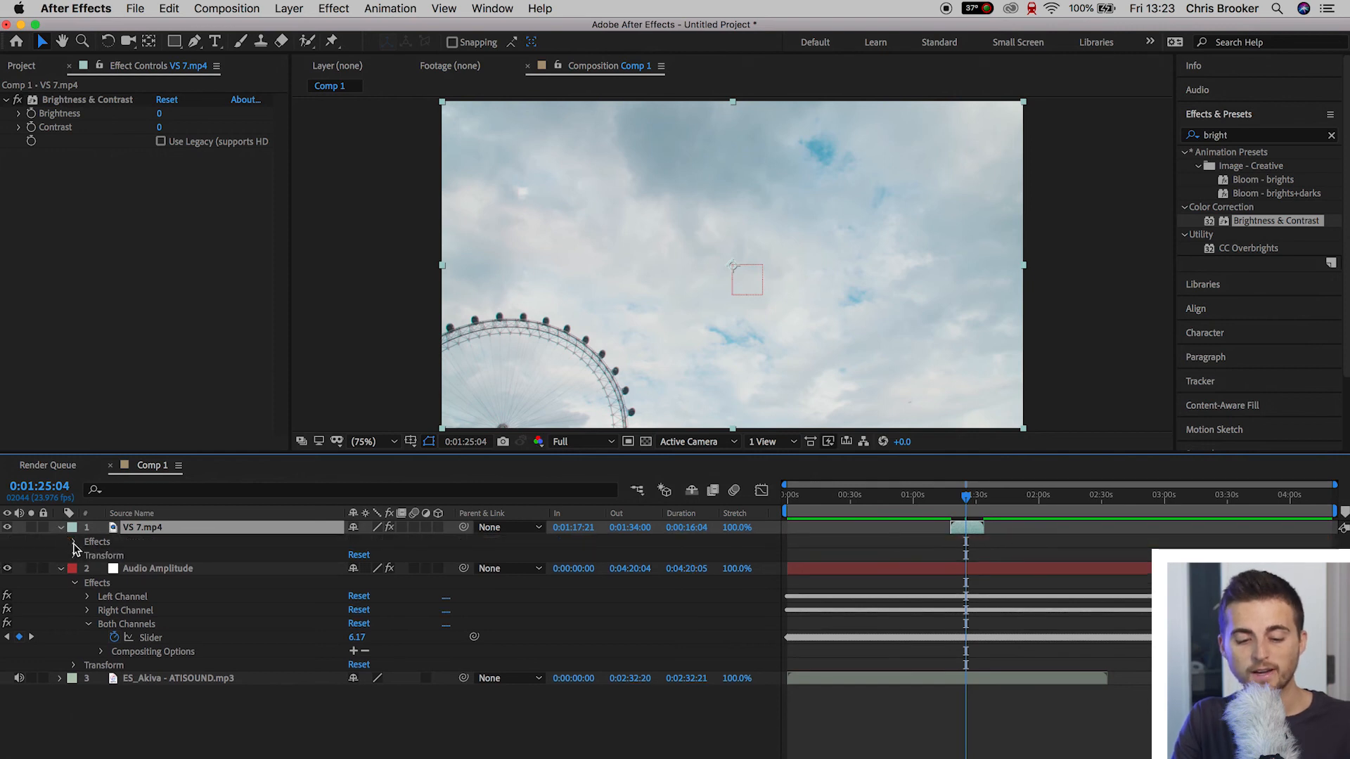
click(86, 556)
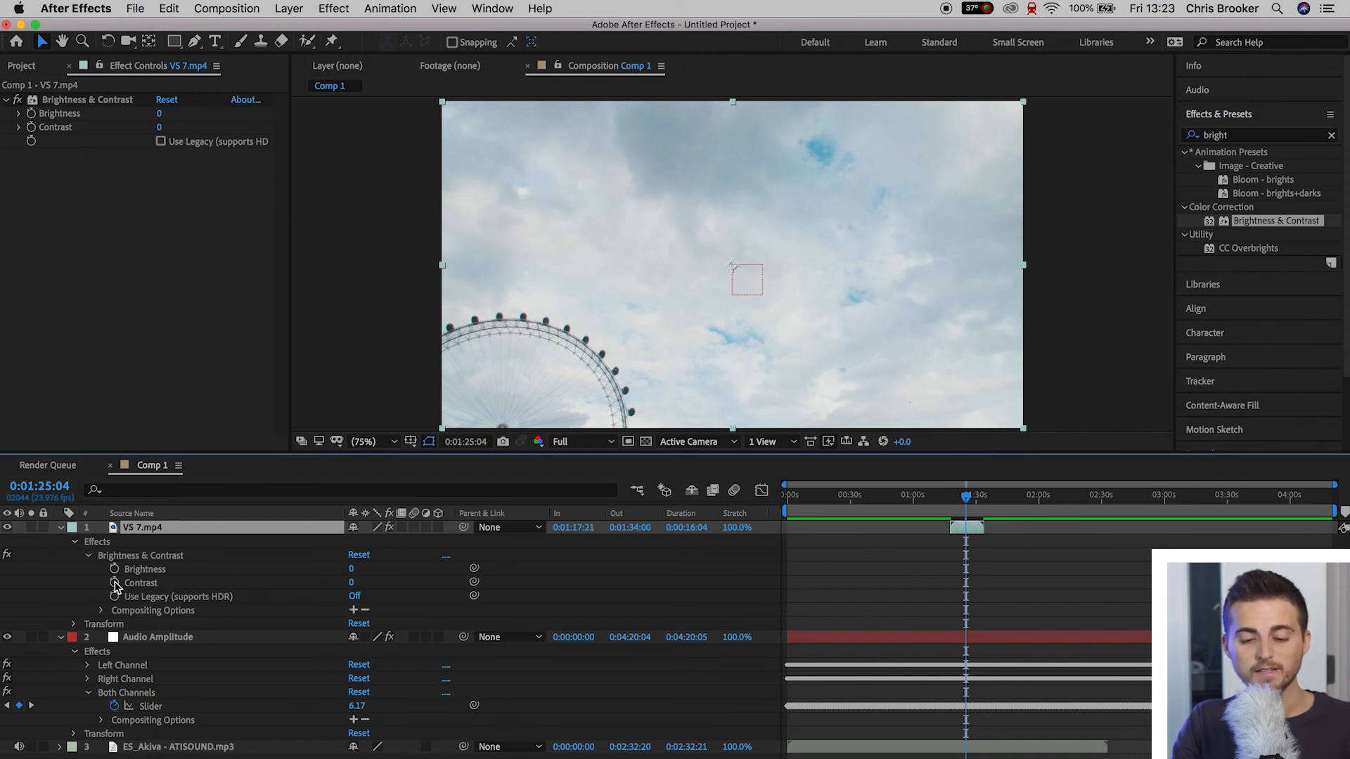
click(112, 569)
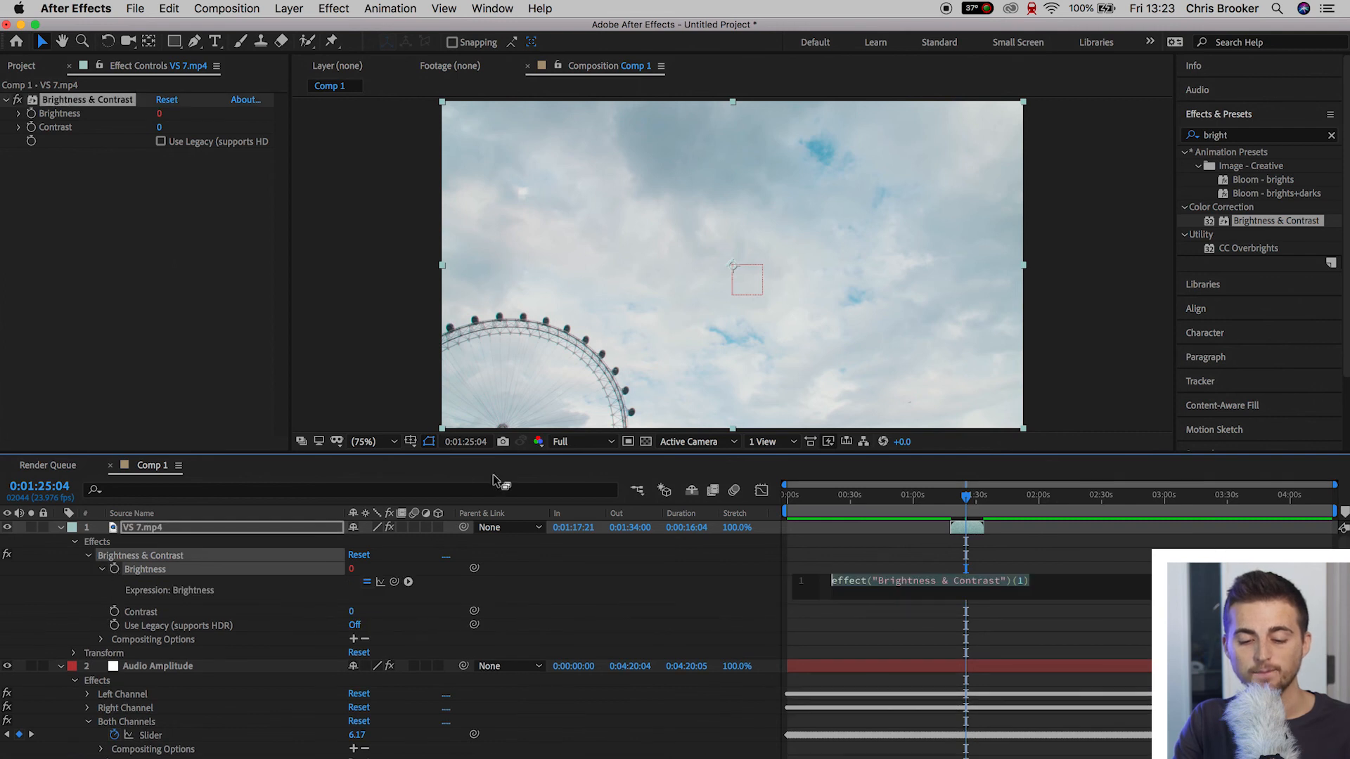
scroll(down, 3)
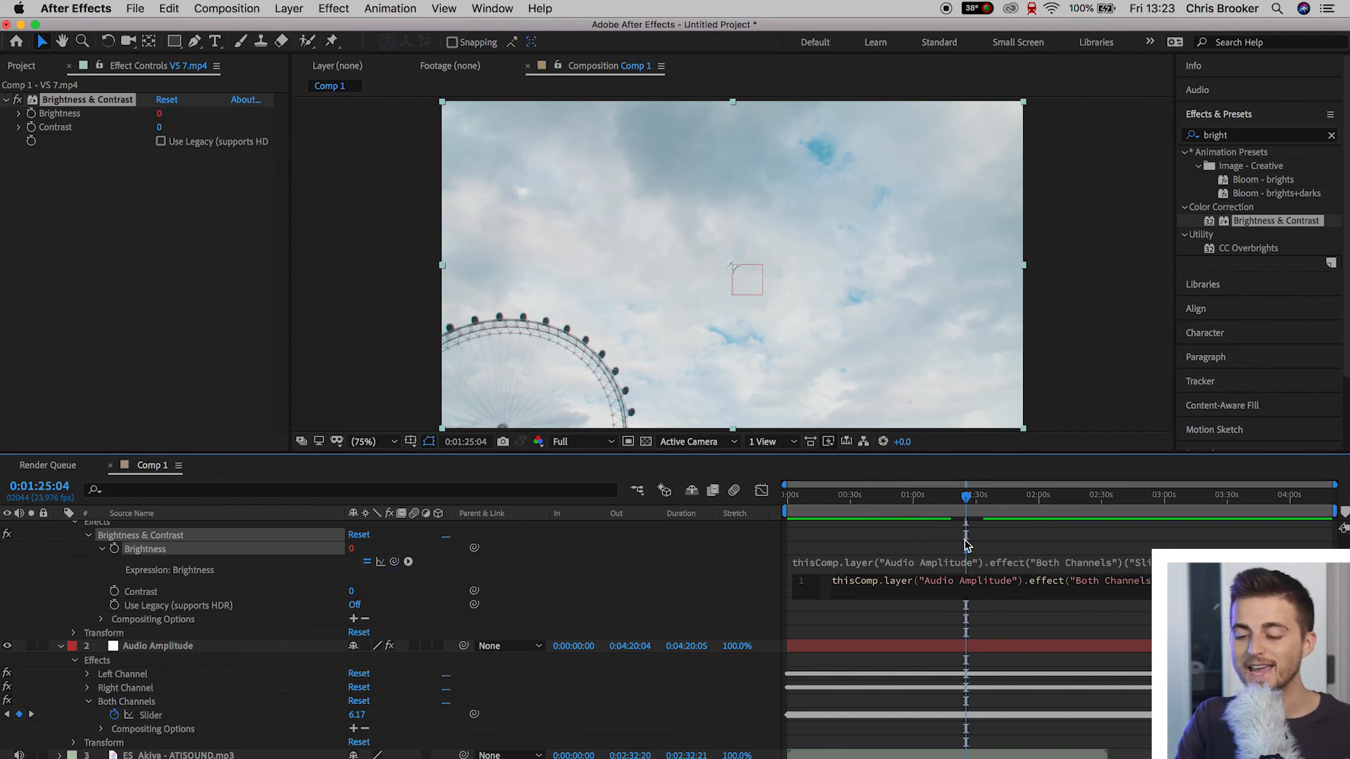
mouse_move(1274, 542)
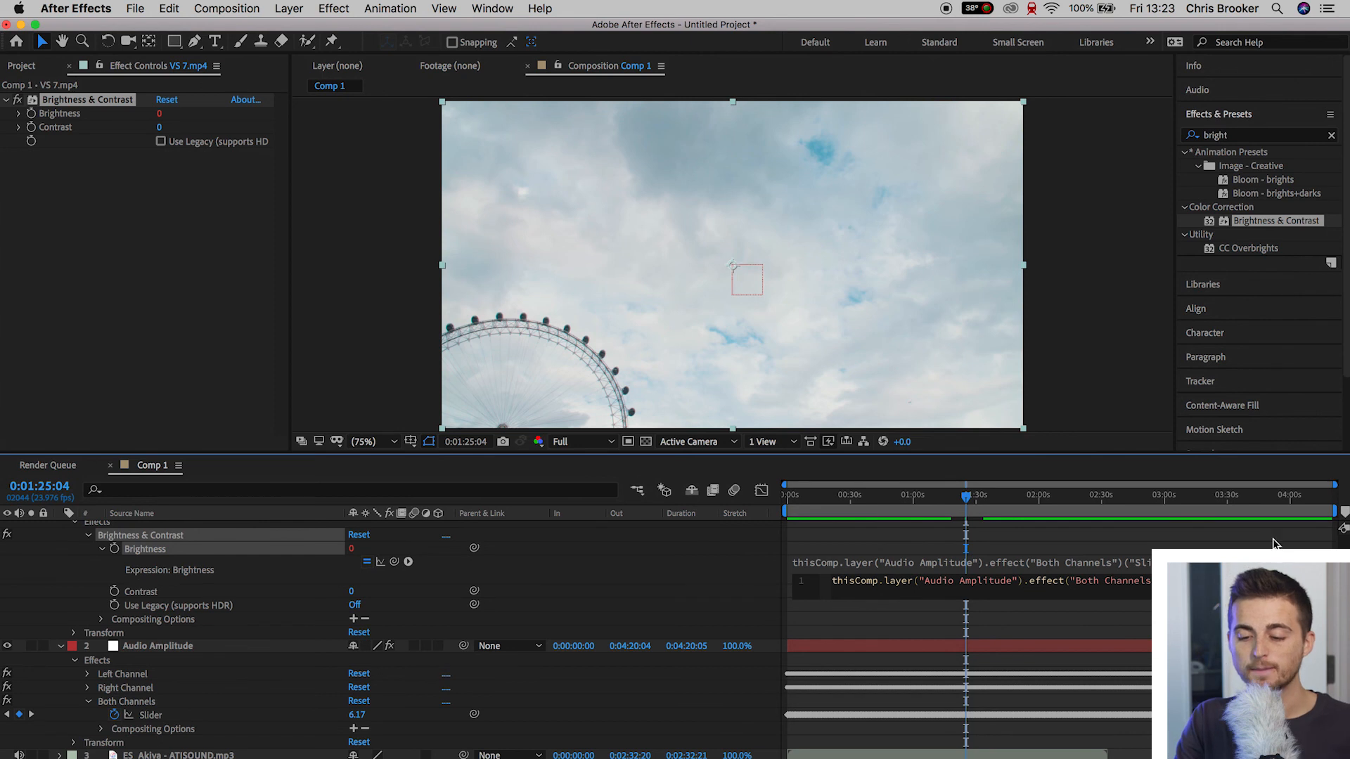